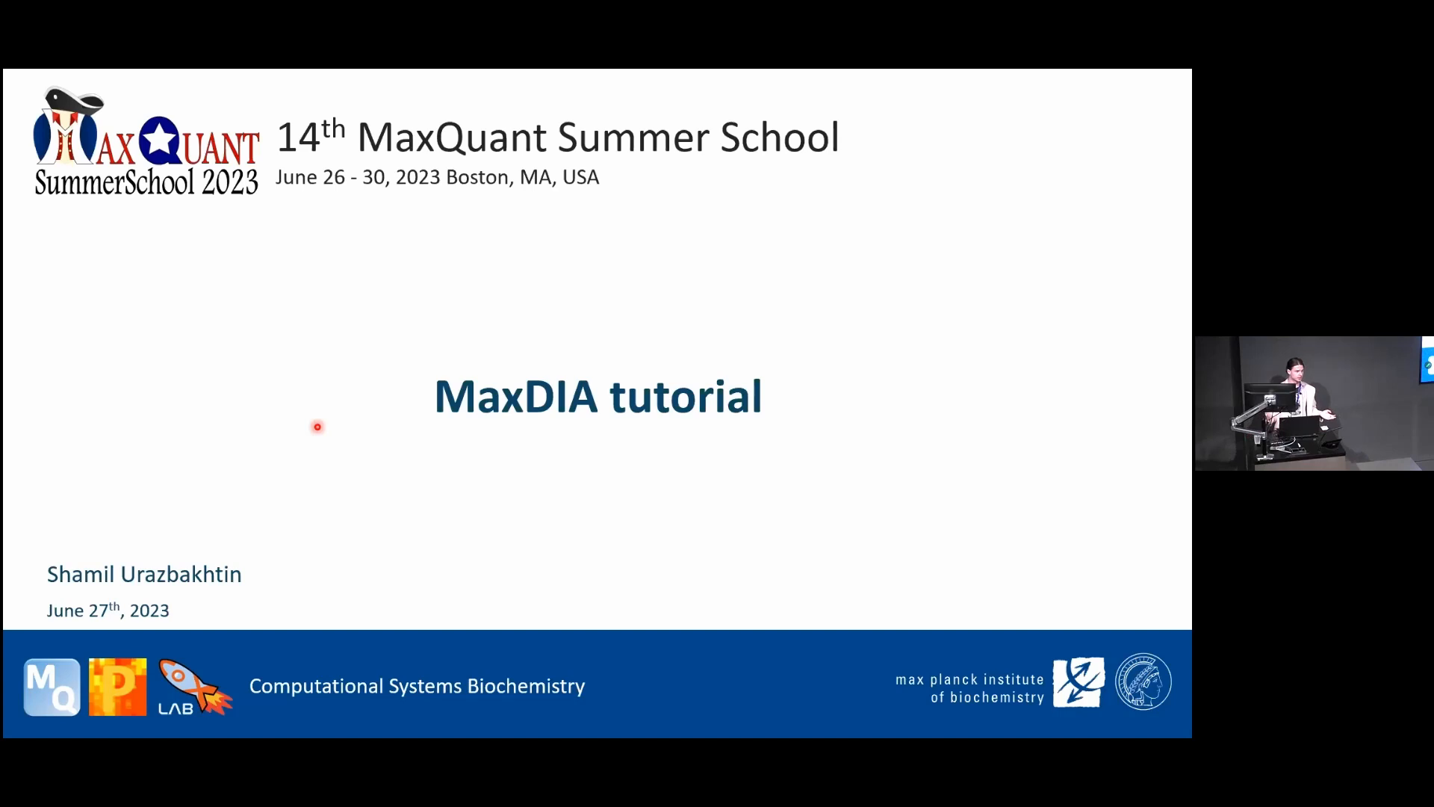
Advance from the MaxDIA title slide to 'Common scheme of DIA data processing in MaxQuant'.
key("Right")
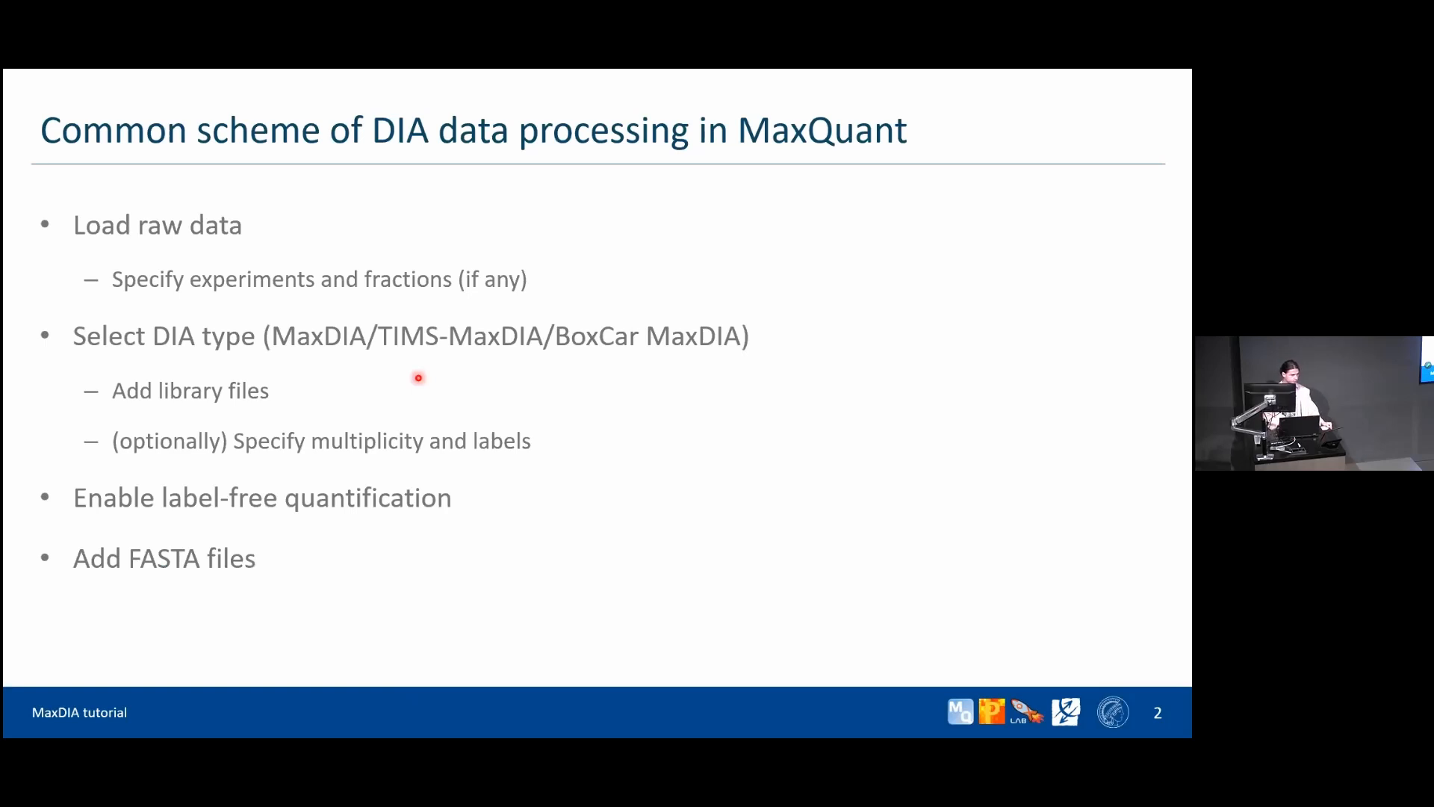
key("Right")
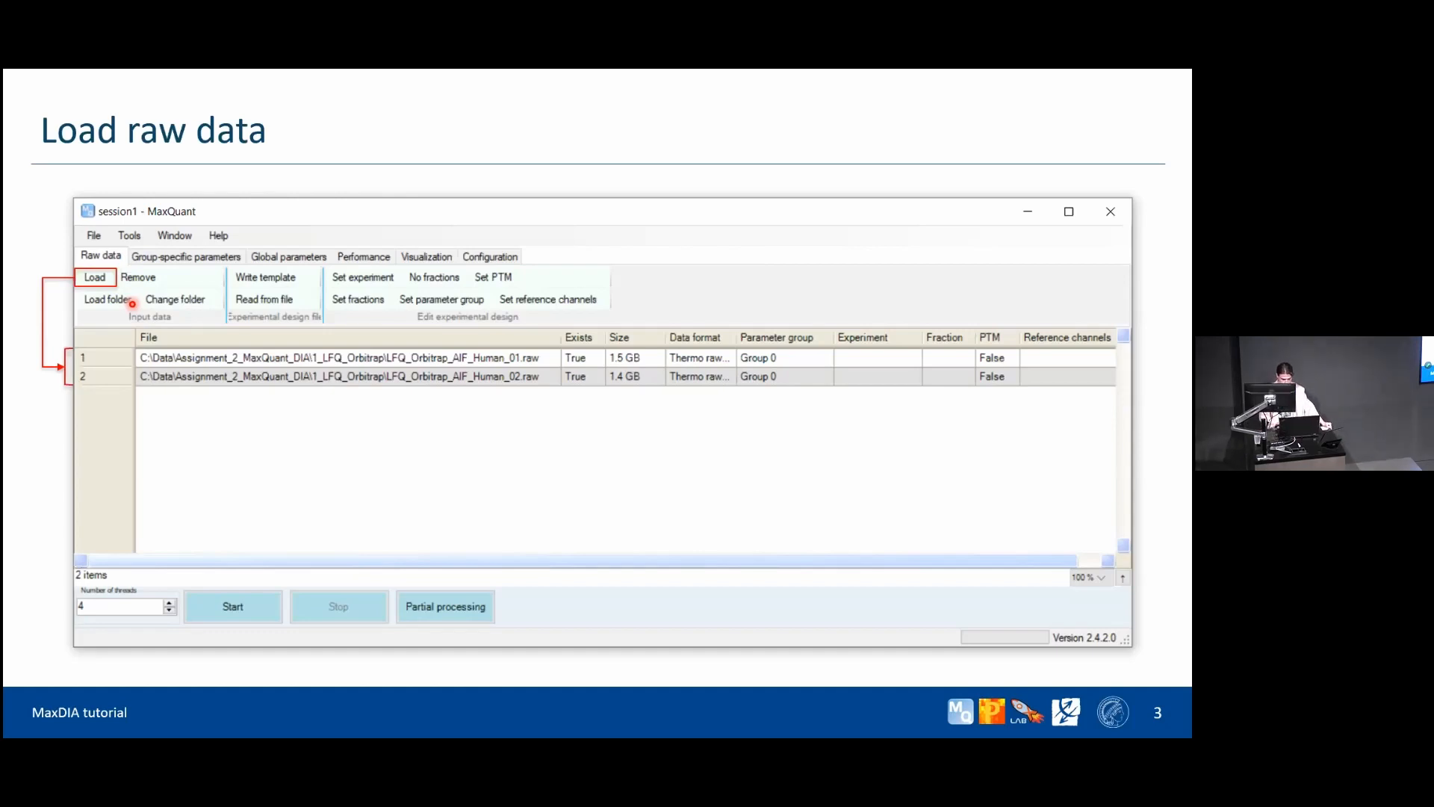
Name the first raw file's experiment lfq_orbitrap_1, leaving the second file unassigned.
left_click(363, 278)
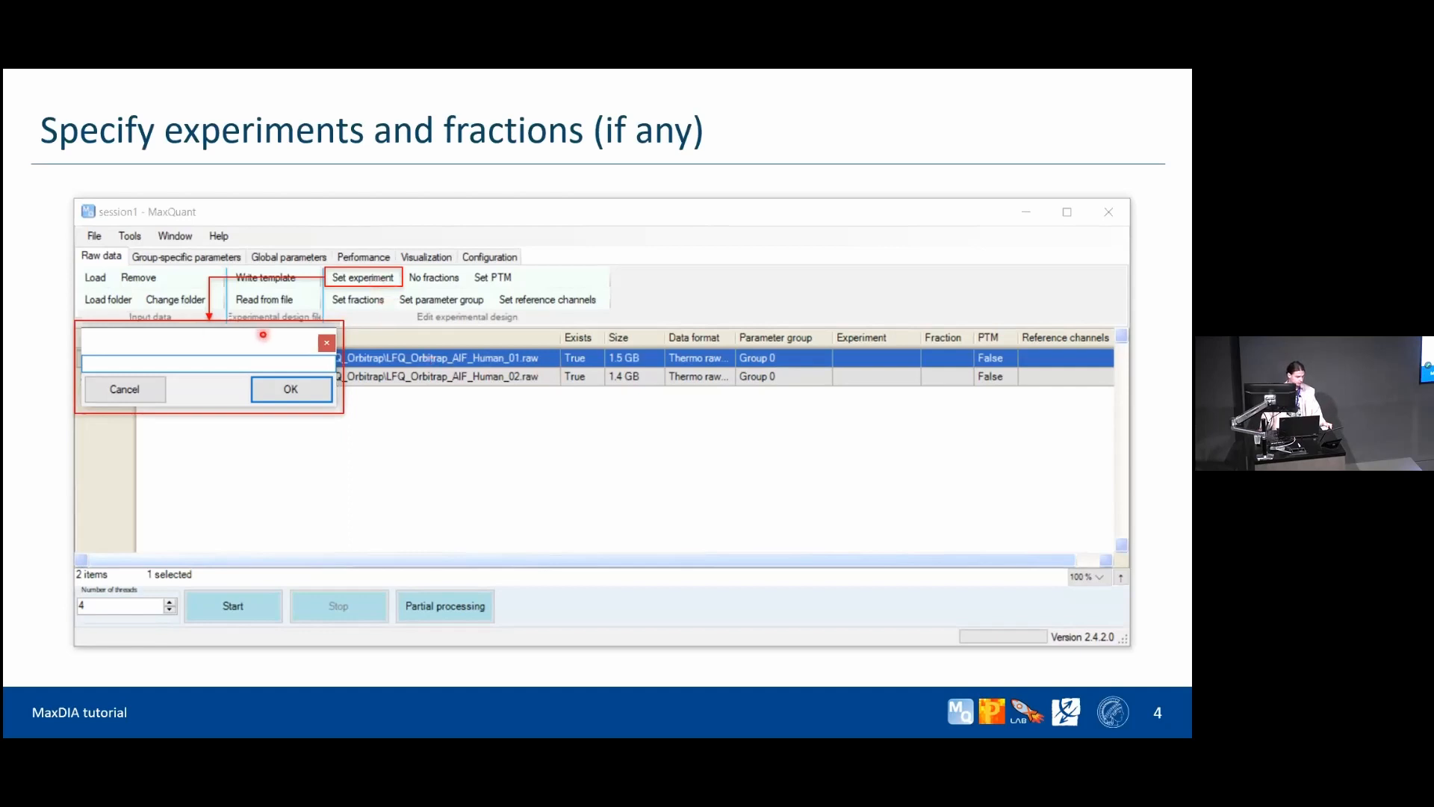
type("lfq_orbitrap_1")
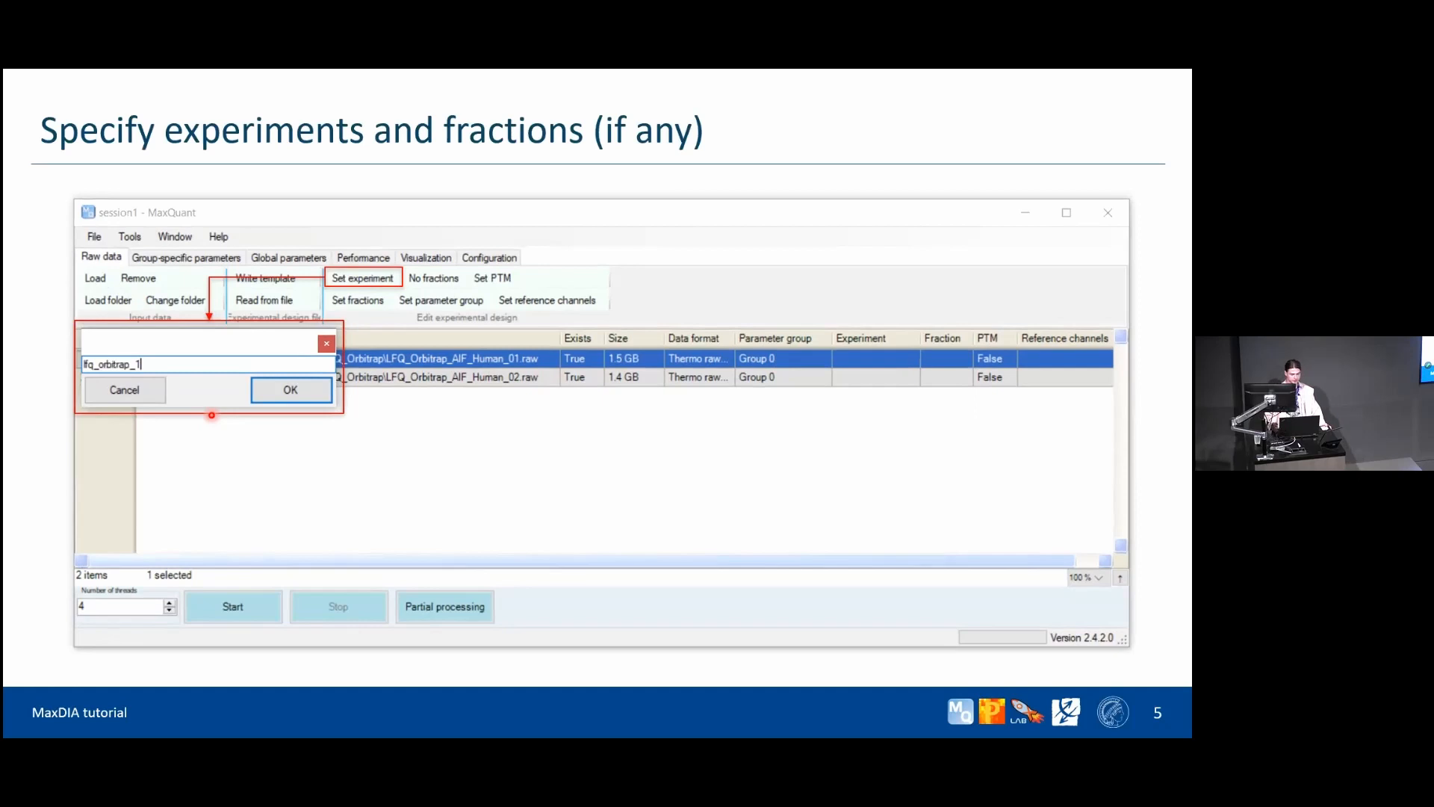
left_click(290, 390)
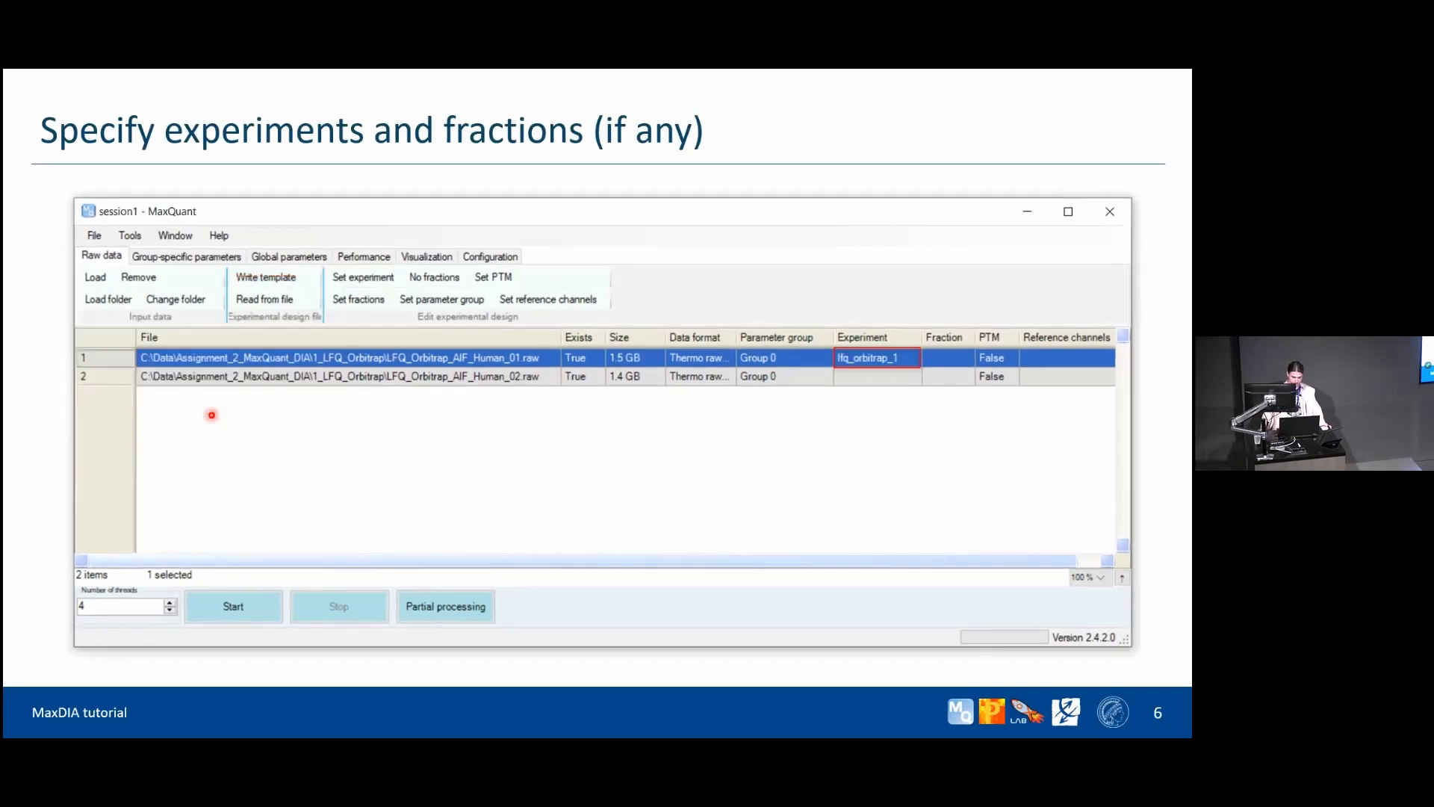
mouse_move(896, 373)
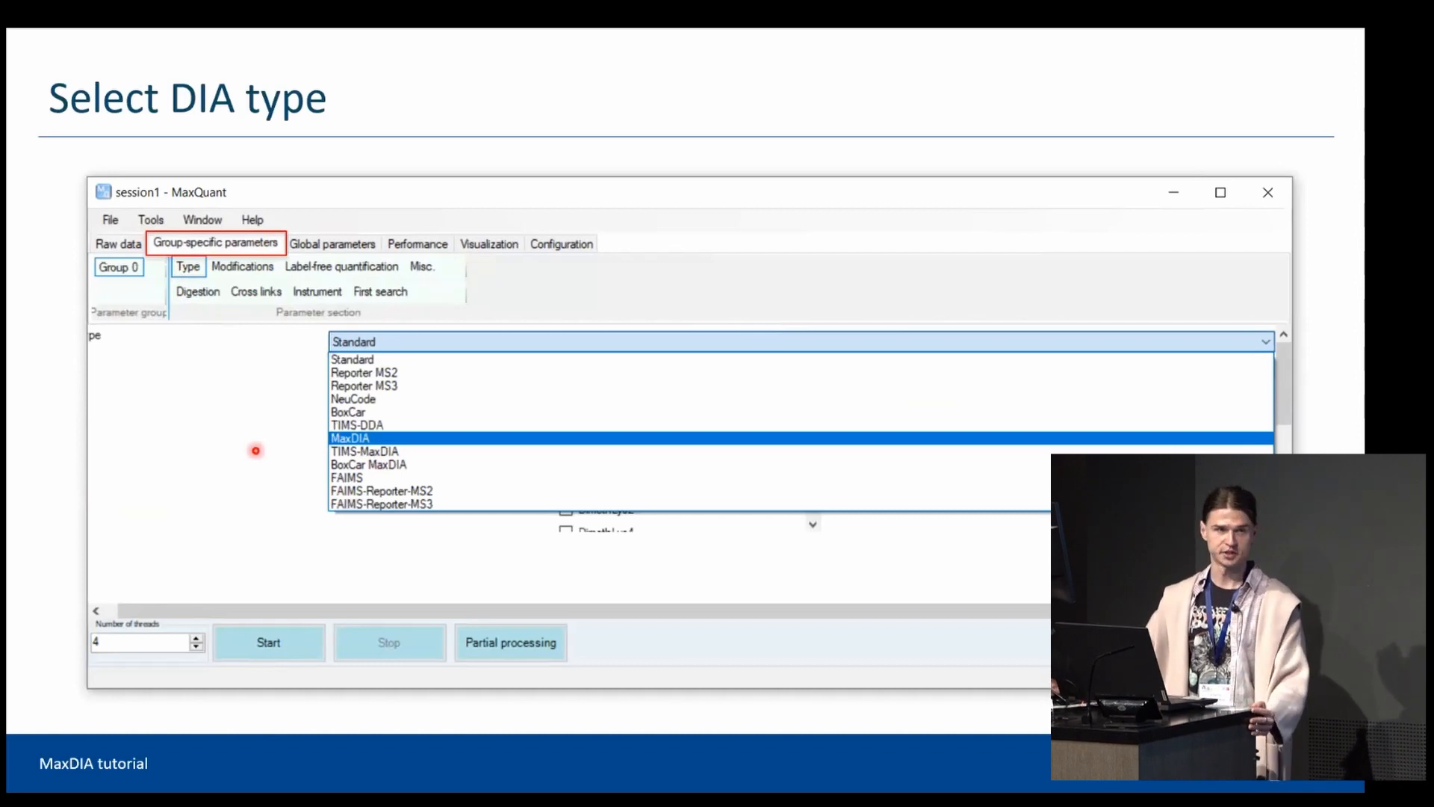
mouse_move(284, 433)
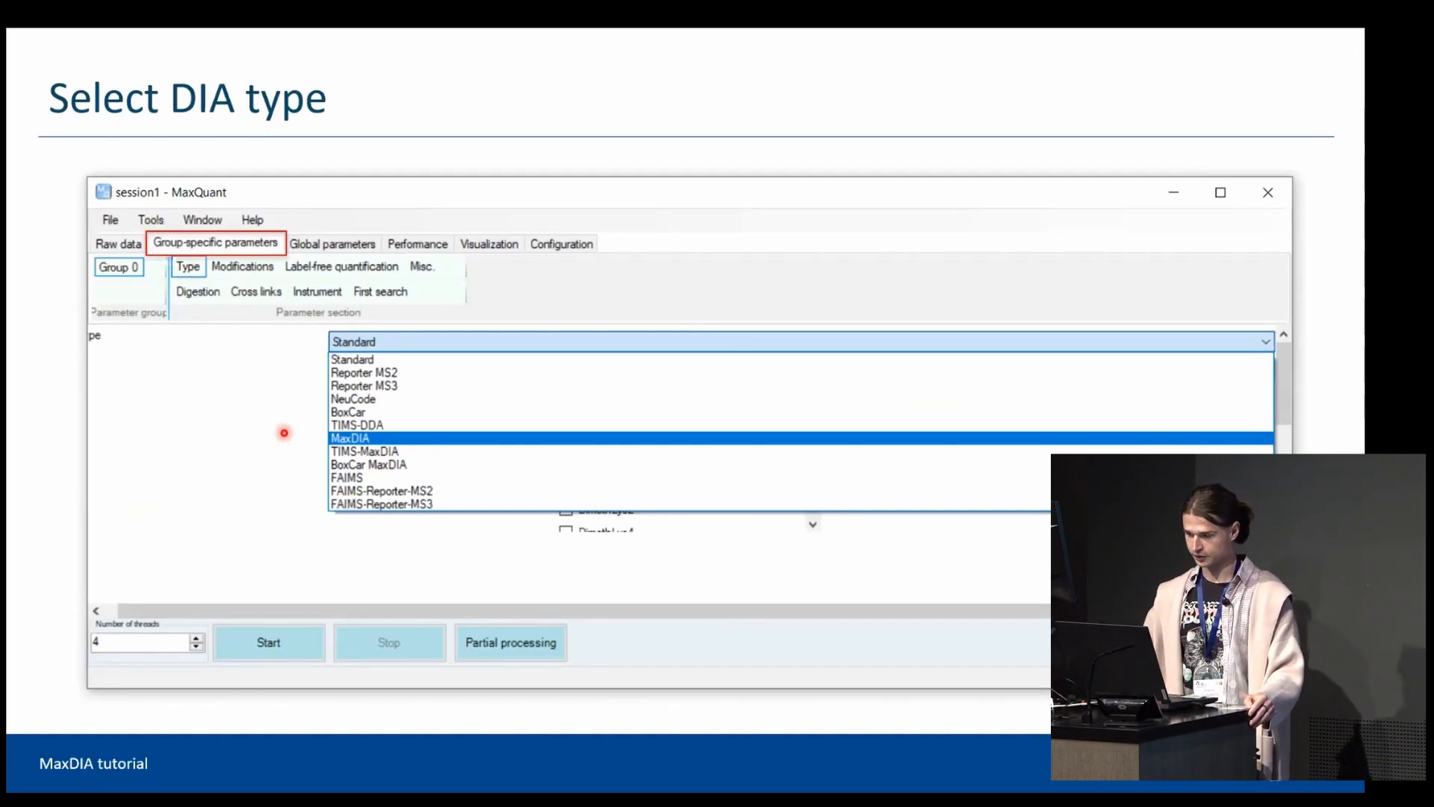
Add measured_library evidence.txt and msms.txt as MaxQuant-type library files for the MaxDIA group.
left_click(349, 437)
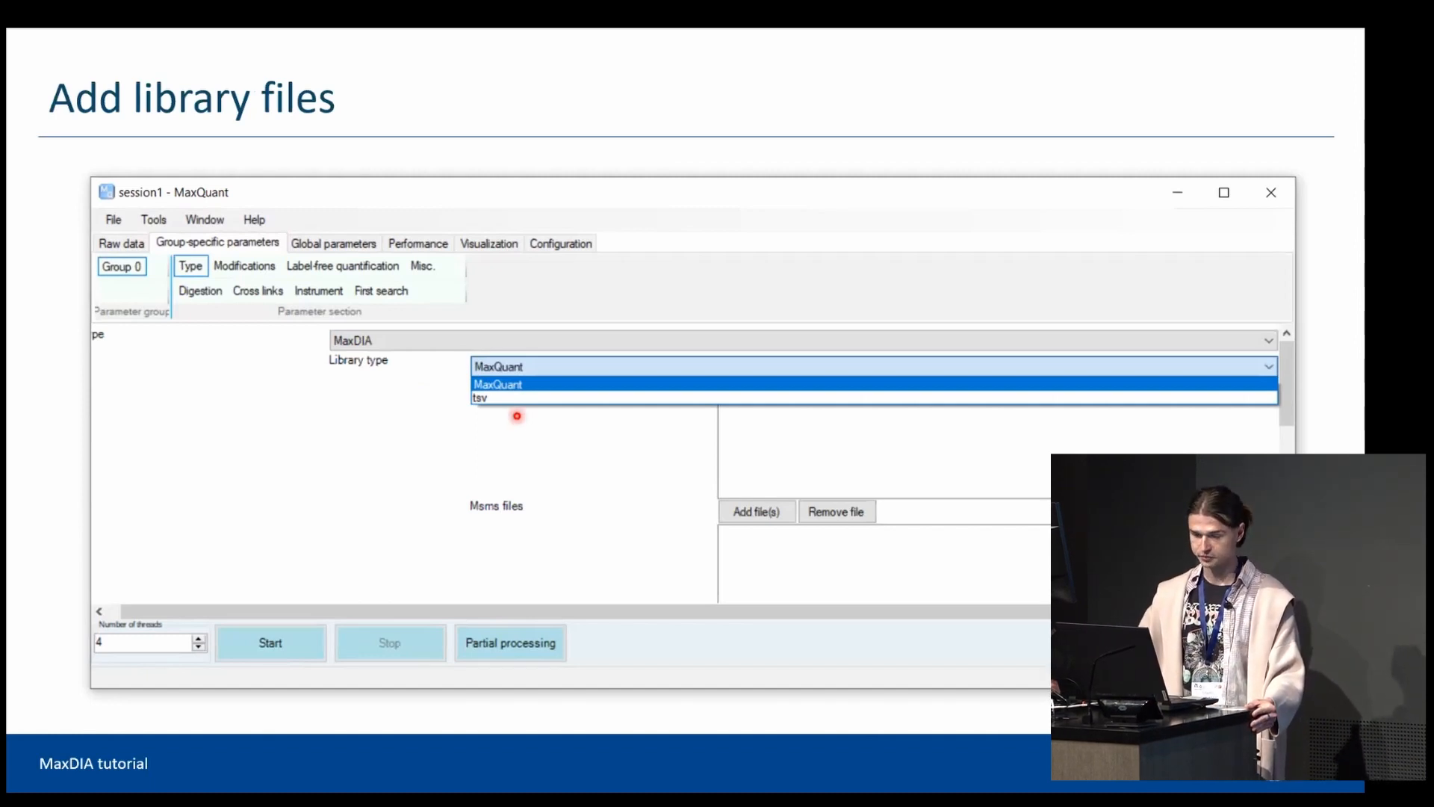
mouse_move(413, 415)
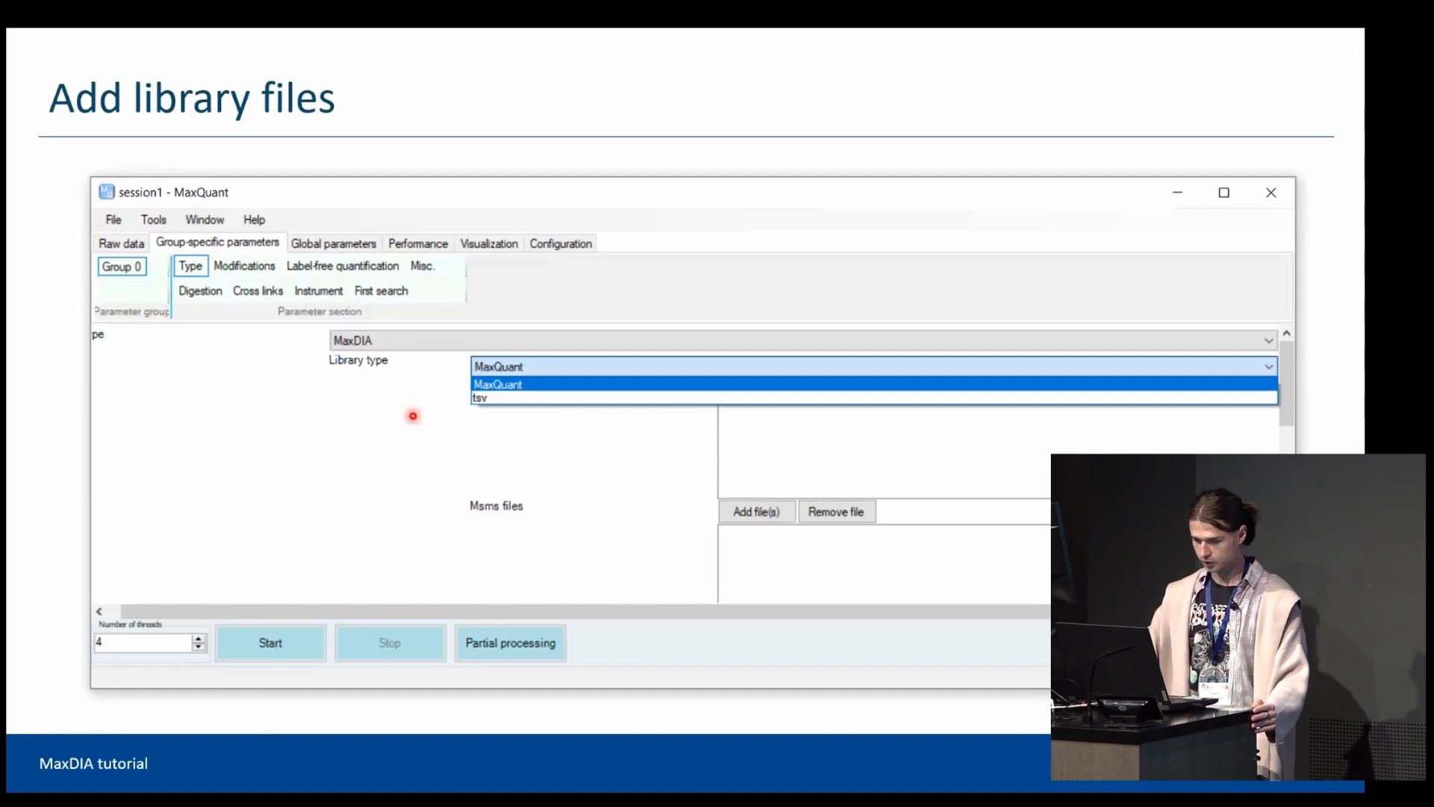
left_click(498, 384)
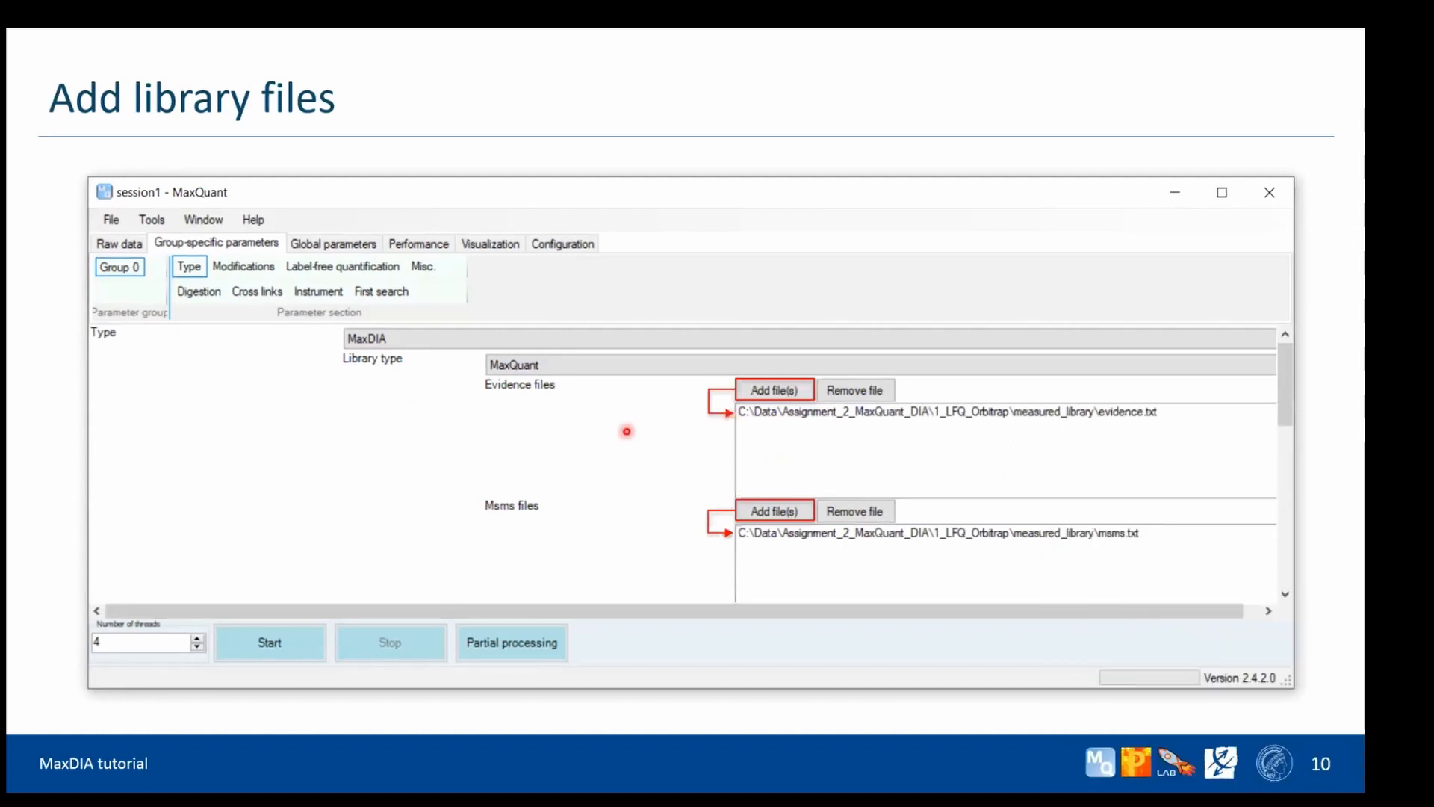
mouse_move(686, 531)
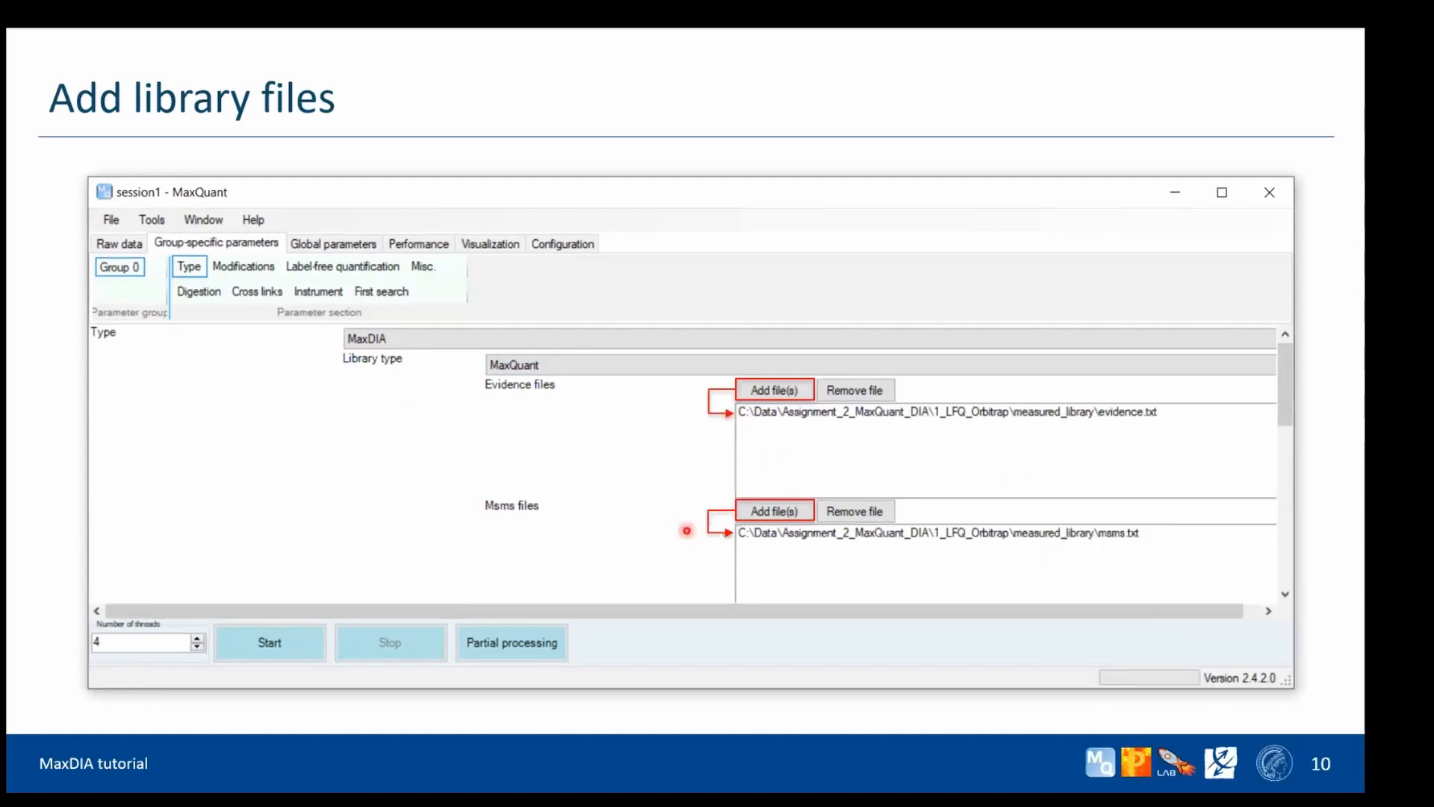
mouse_move(847, 411)
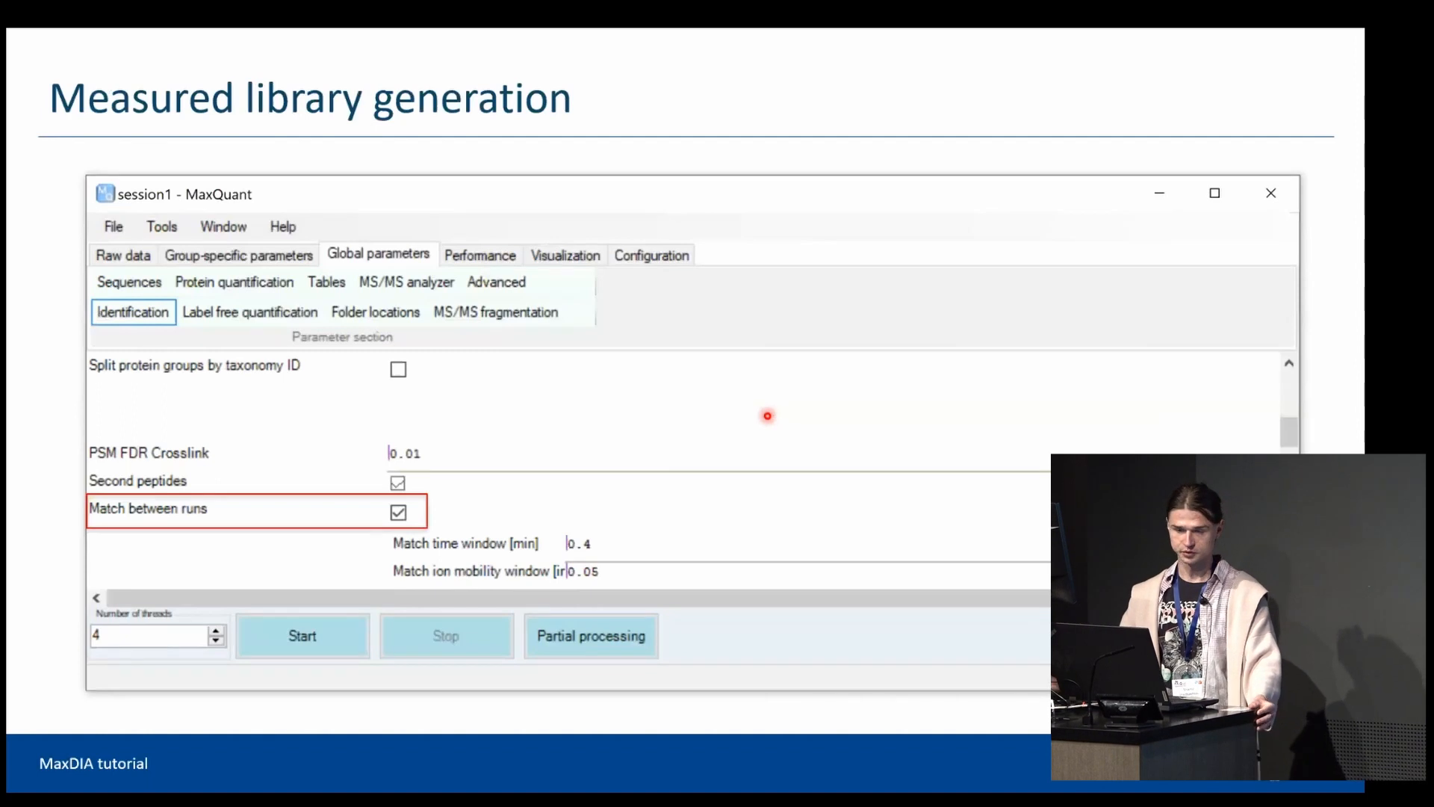
mouse_move(598, 366)
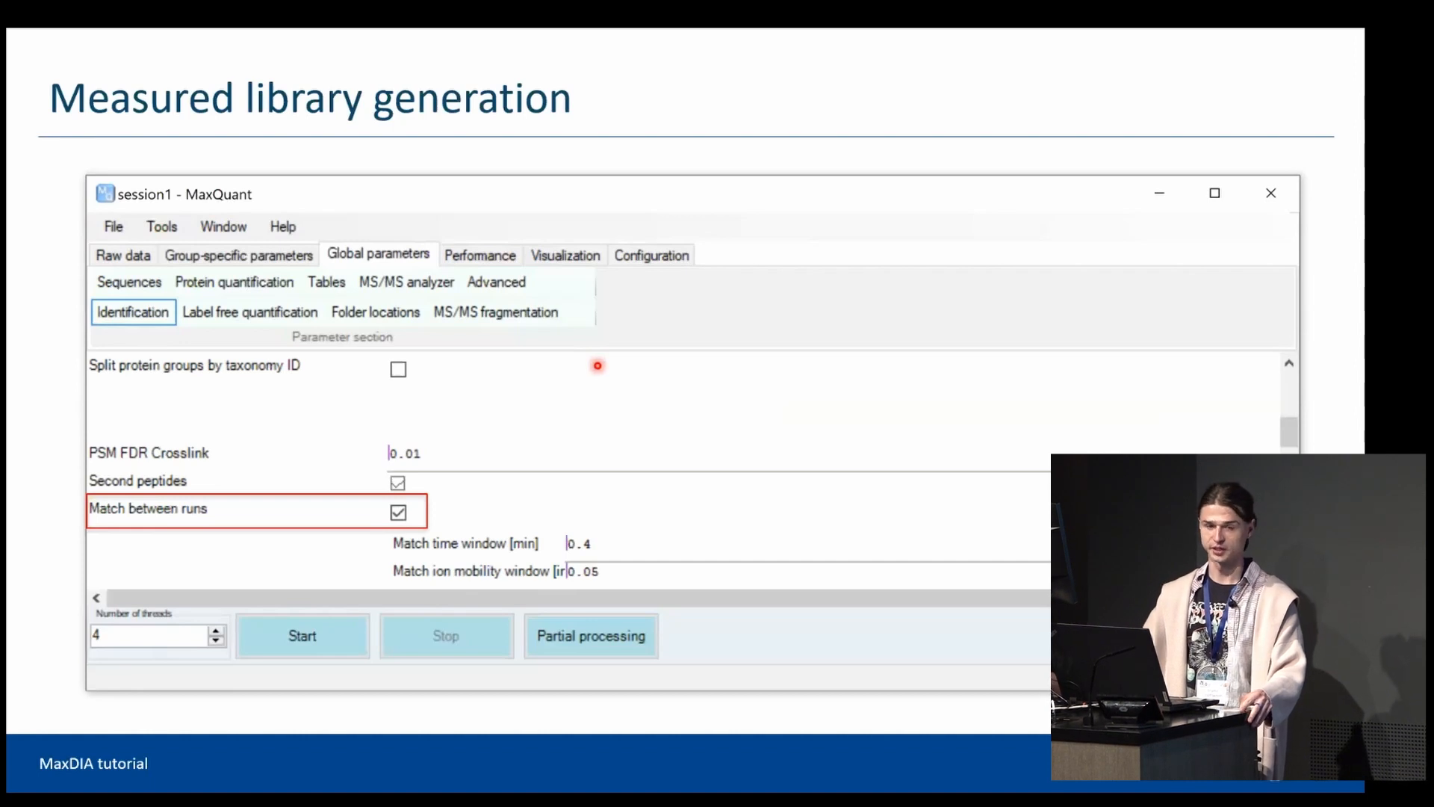
mouse_move(190, 532)
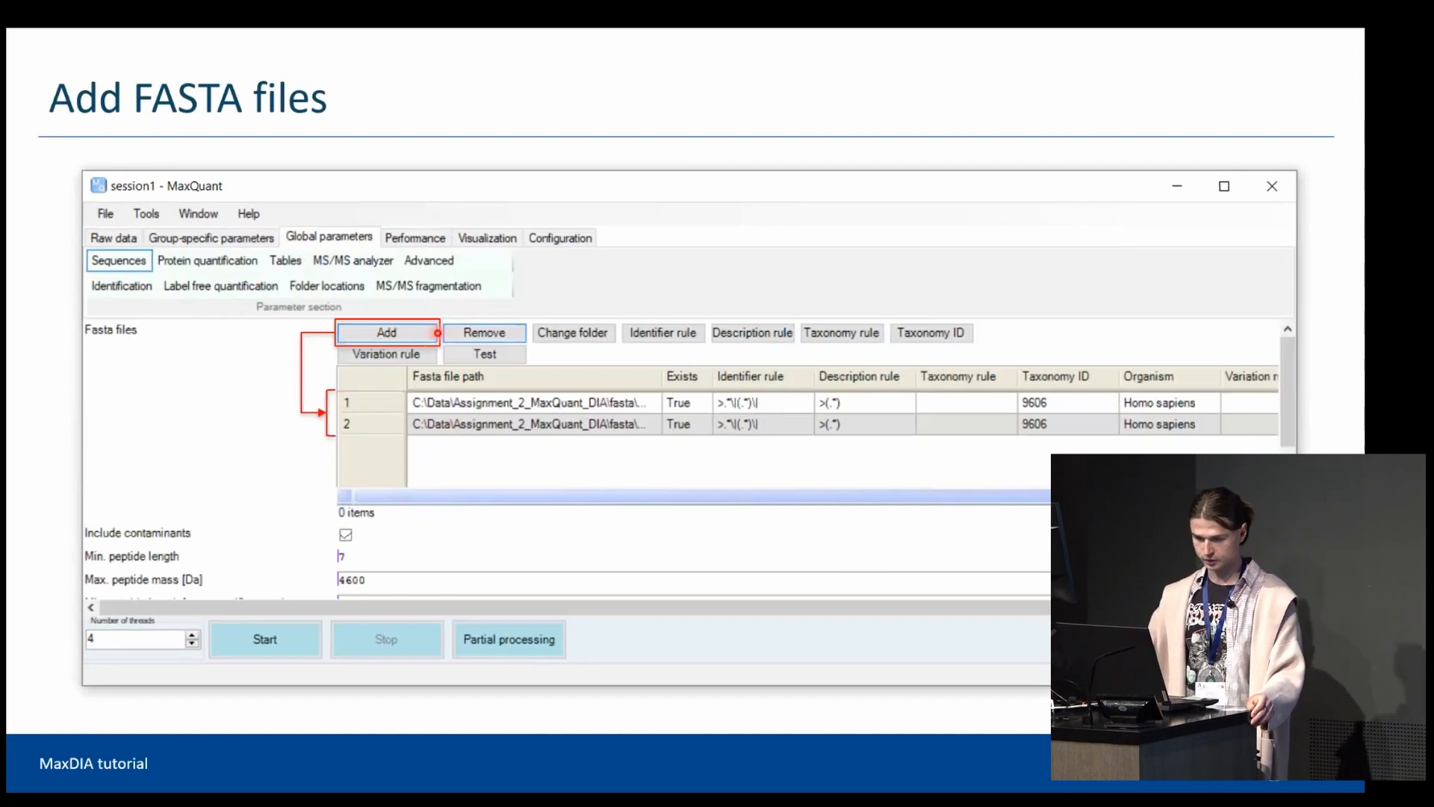
Show DIA instrument settings: MS1 threshold 70, MS2 threshold 30, 0.85 msms intensity quantile.
left_click(211, 240)
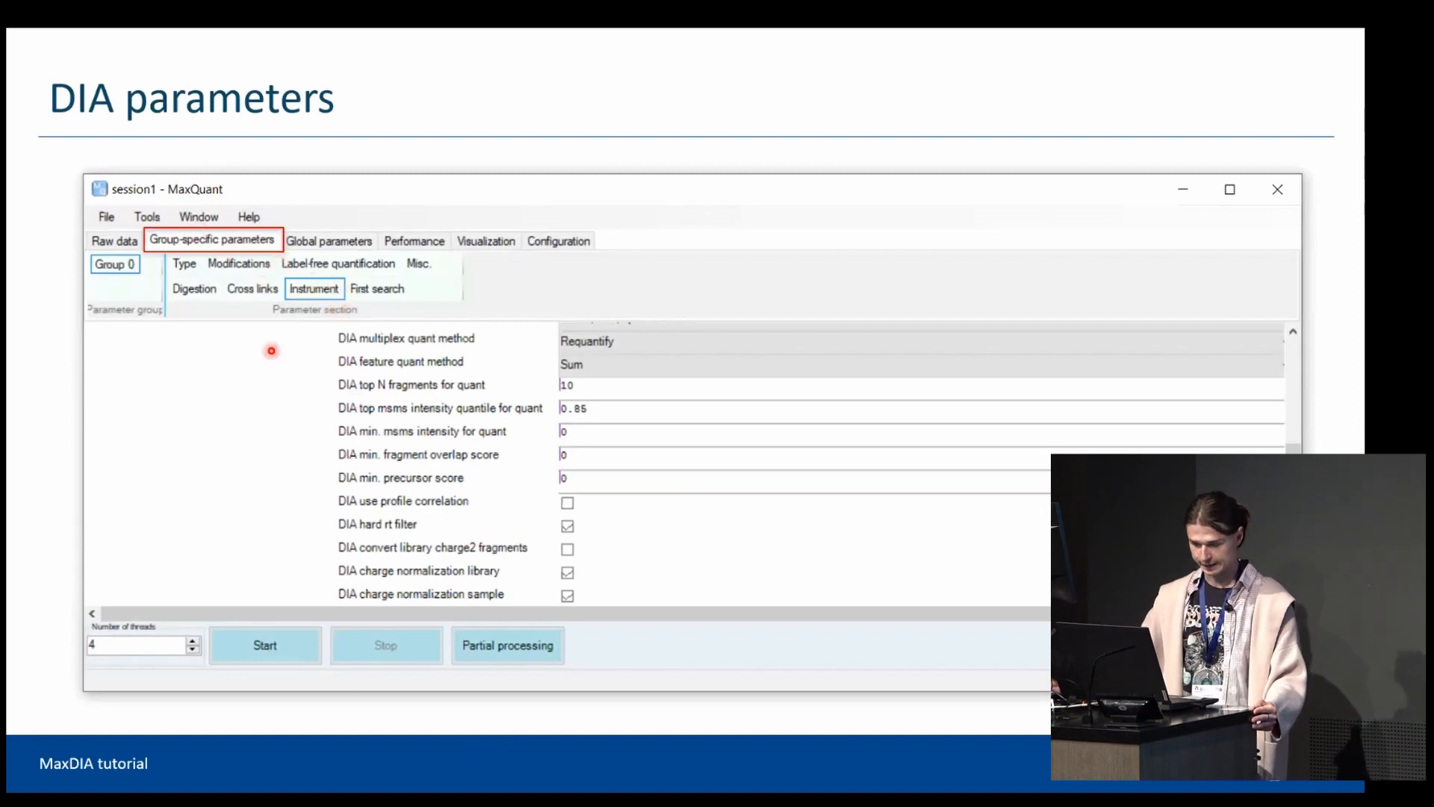
mouse_move(278, 477)
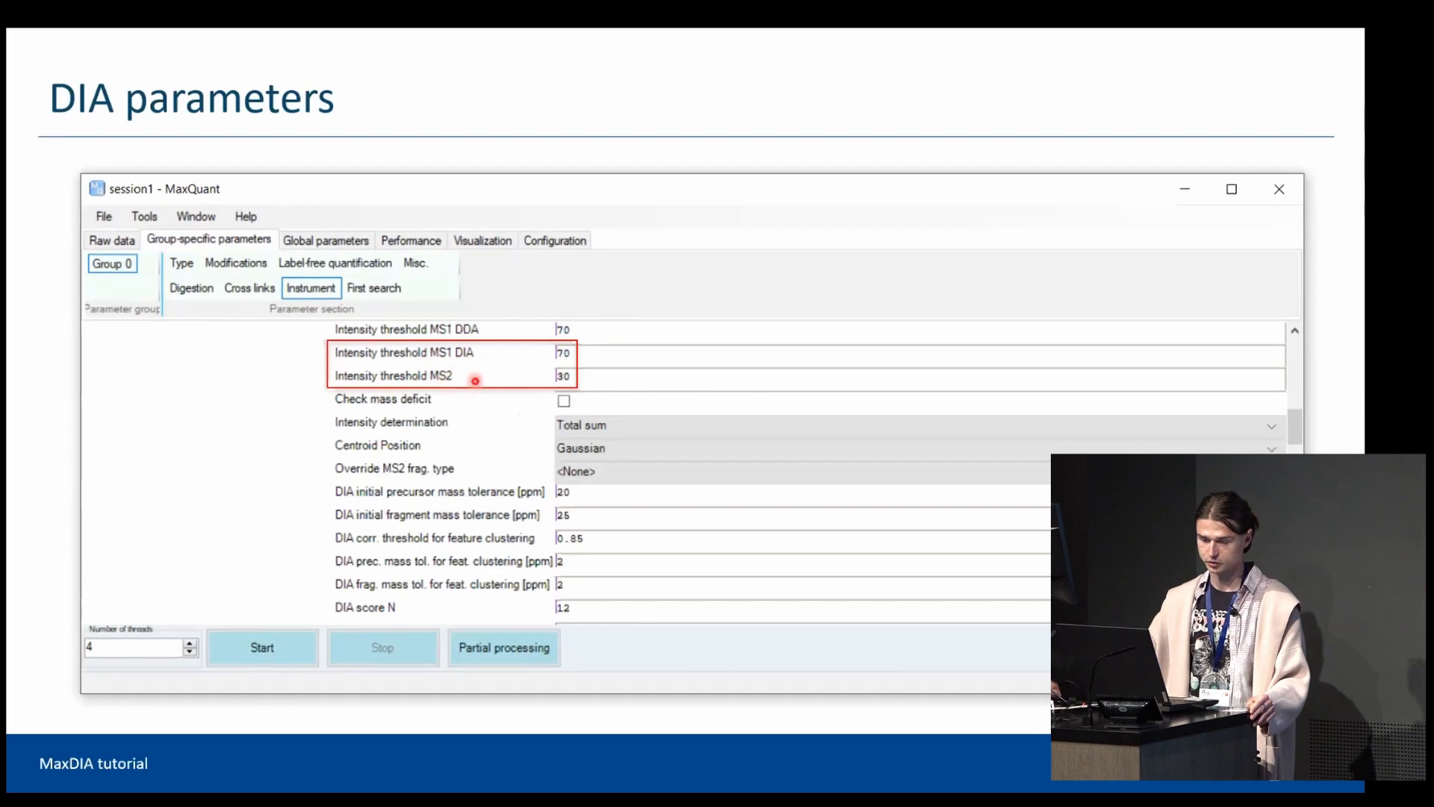
mouse_move(471, 360)
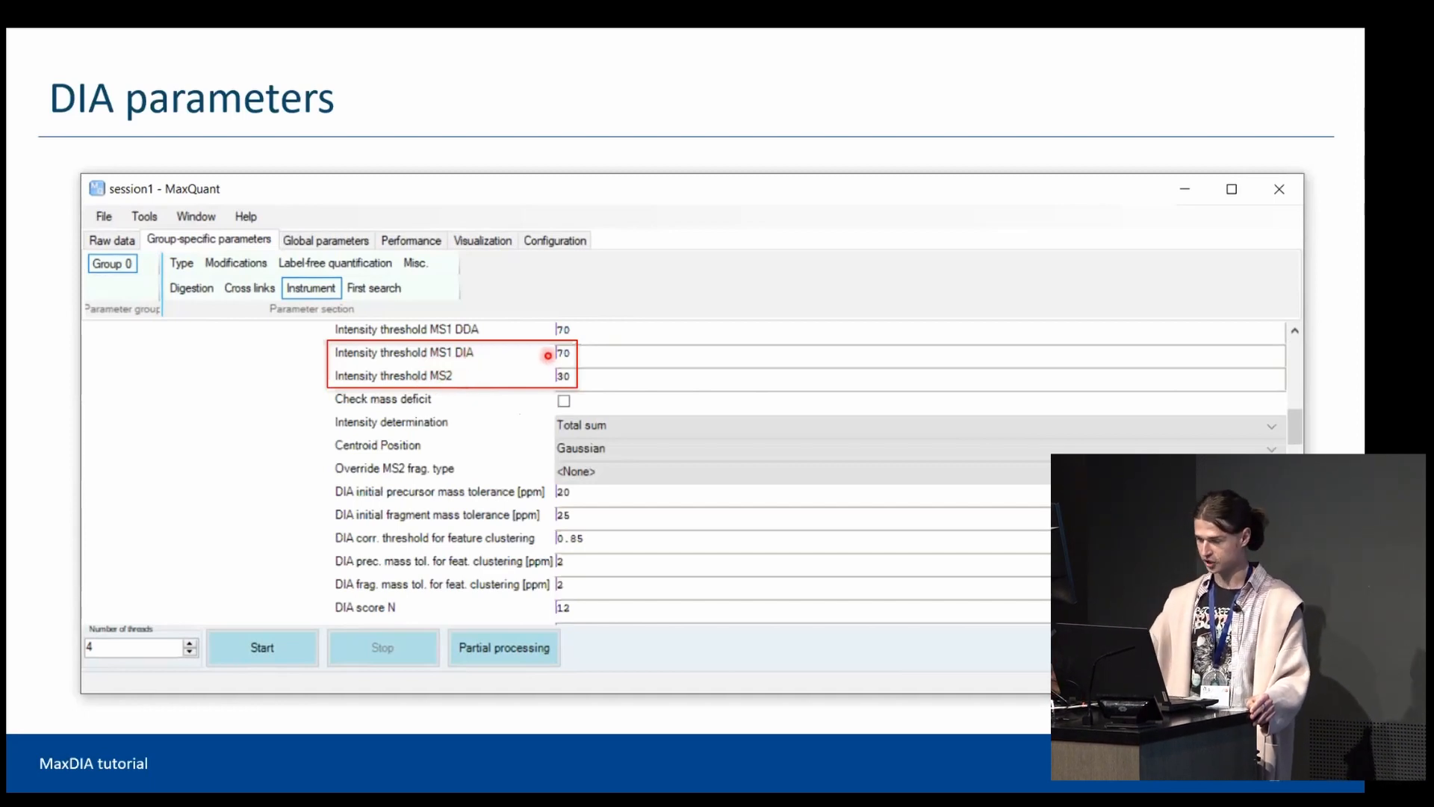
mouse_move(542, 384)
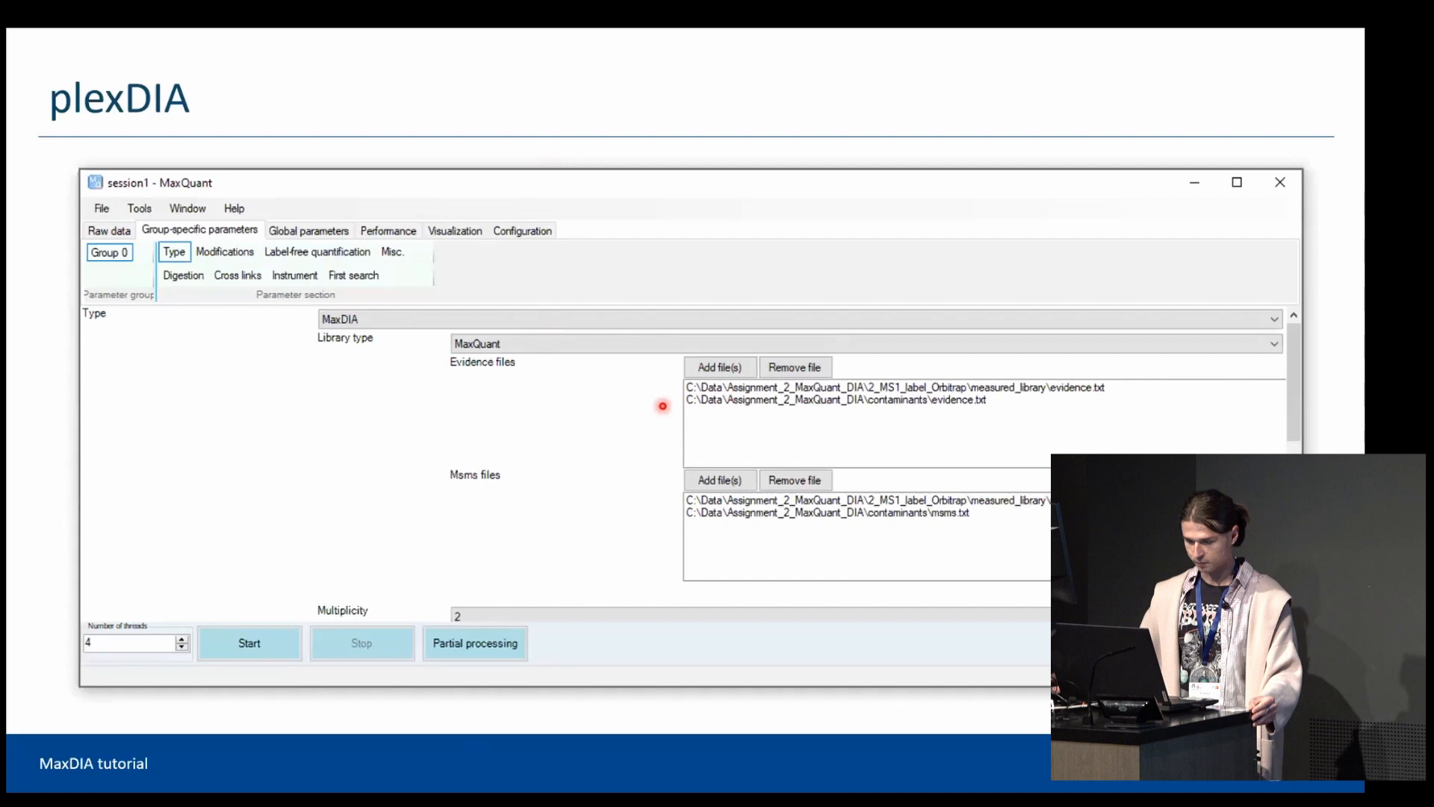
mouse_move(658, 373)
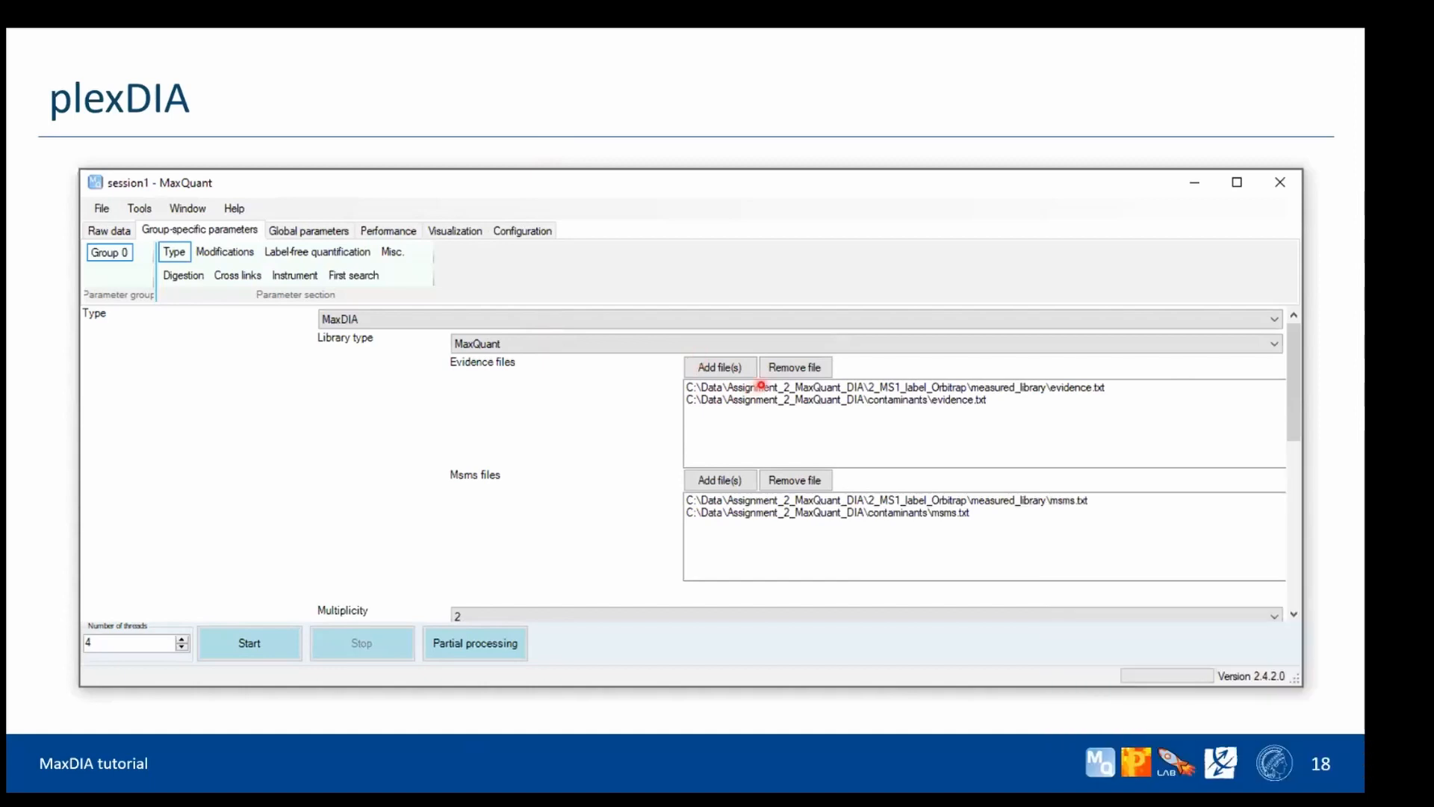
mouse_move(875, 428)
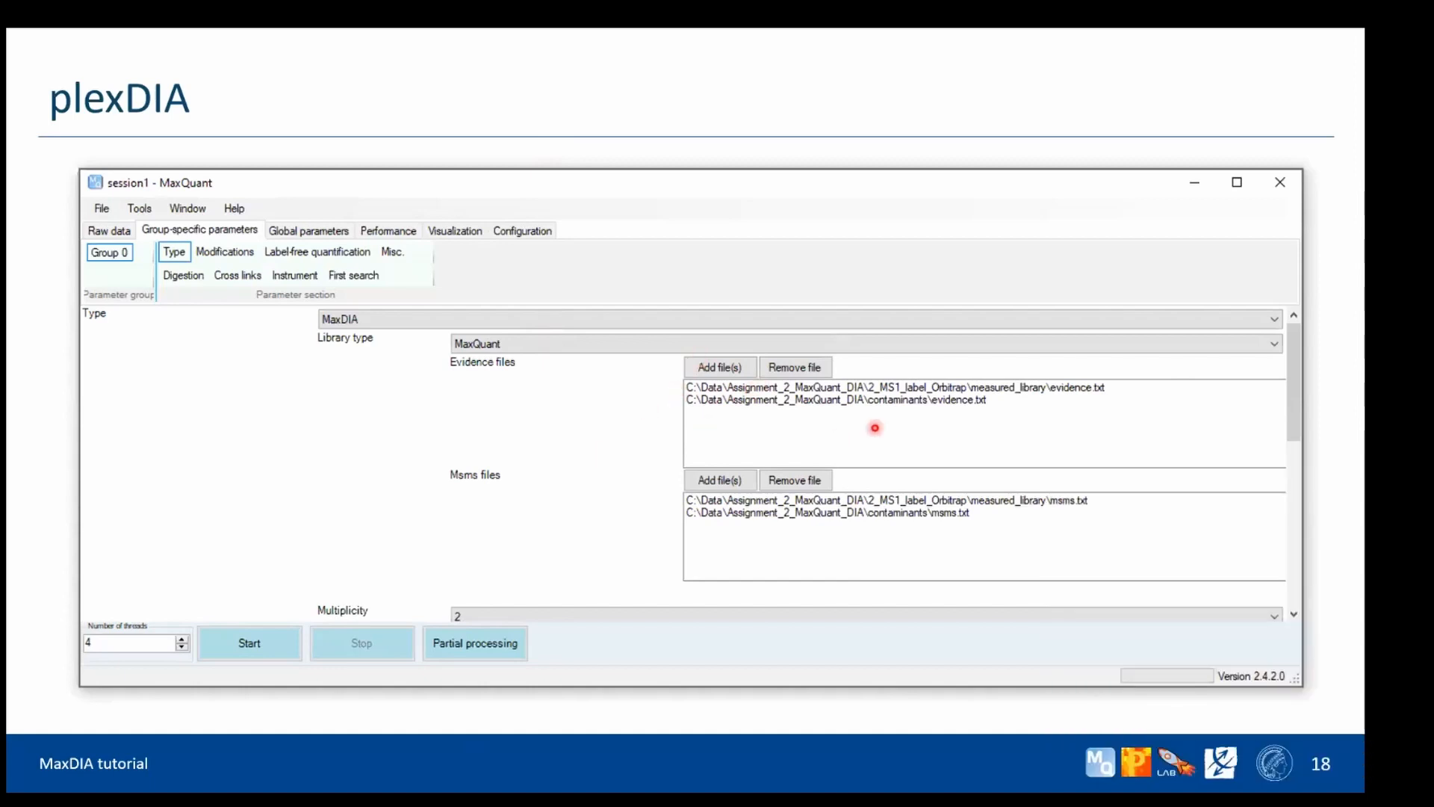
mouse_move(1126, 389)
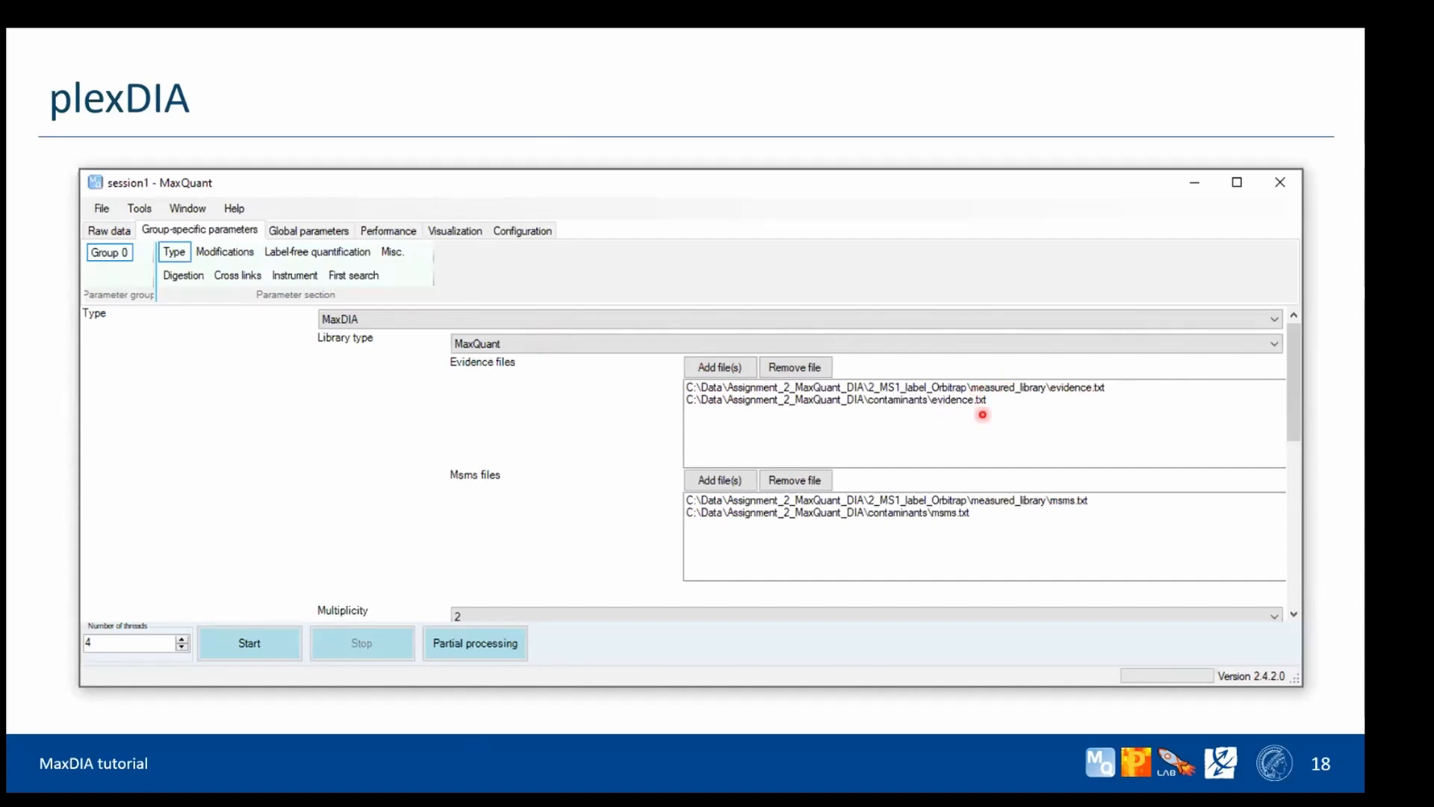
mouse_move(407, 409)
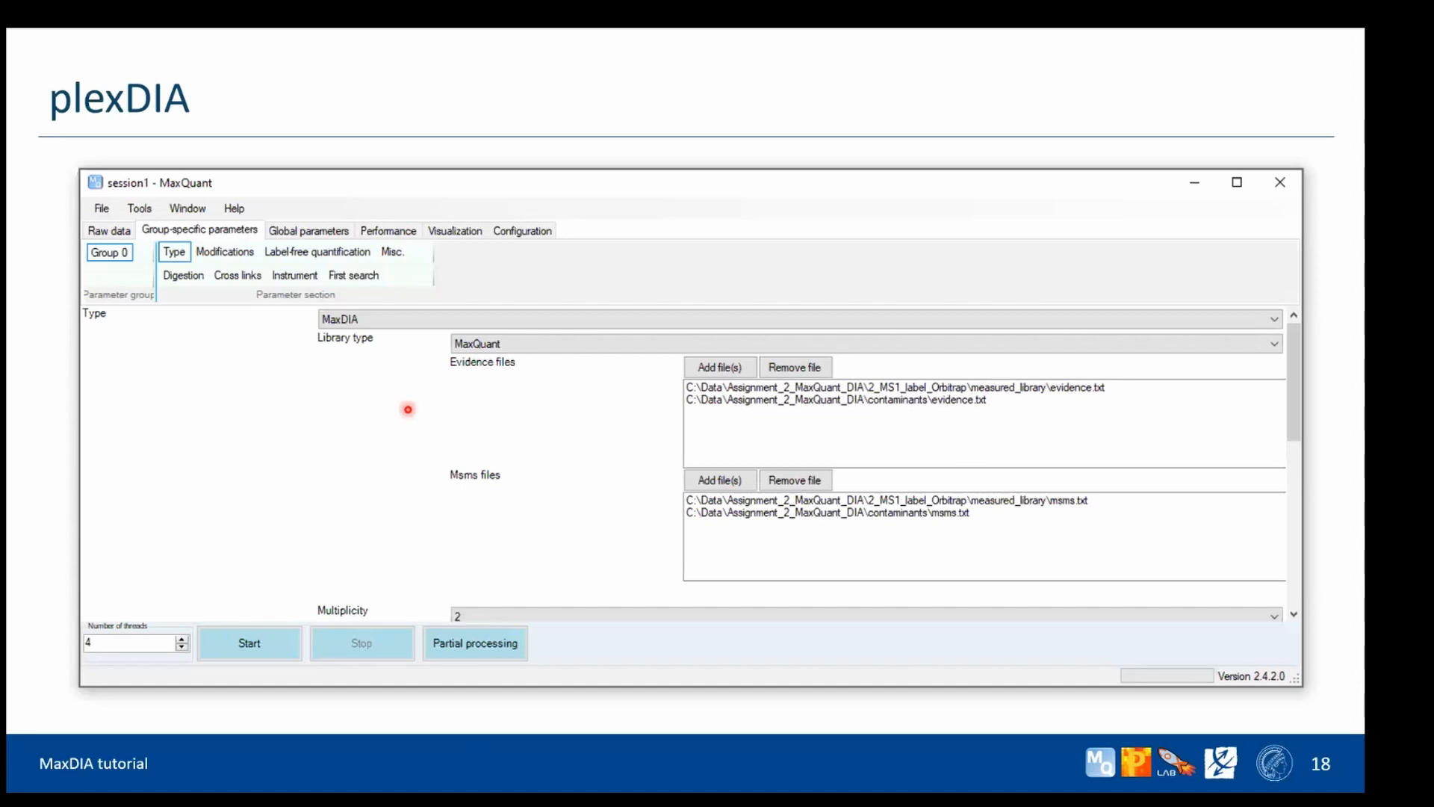
mouse_move(321, 582)
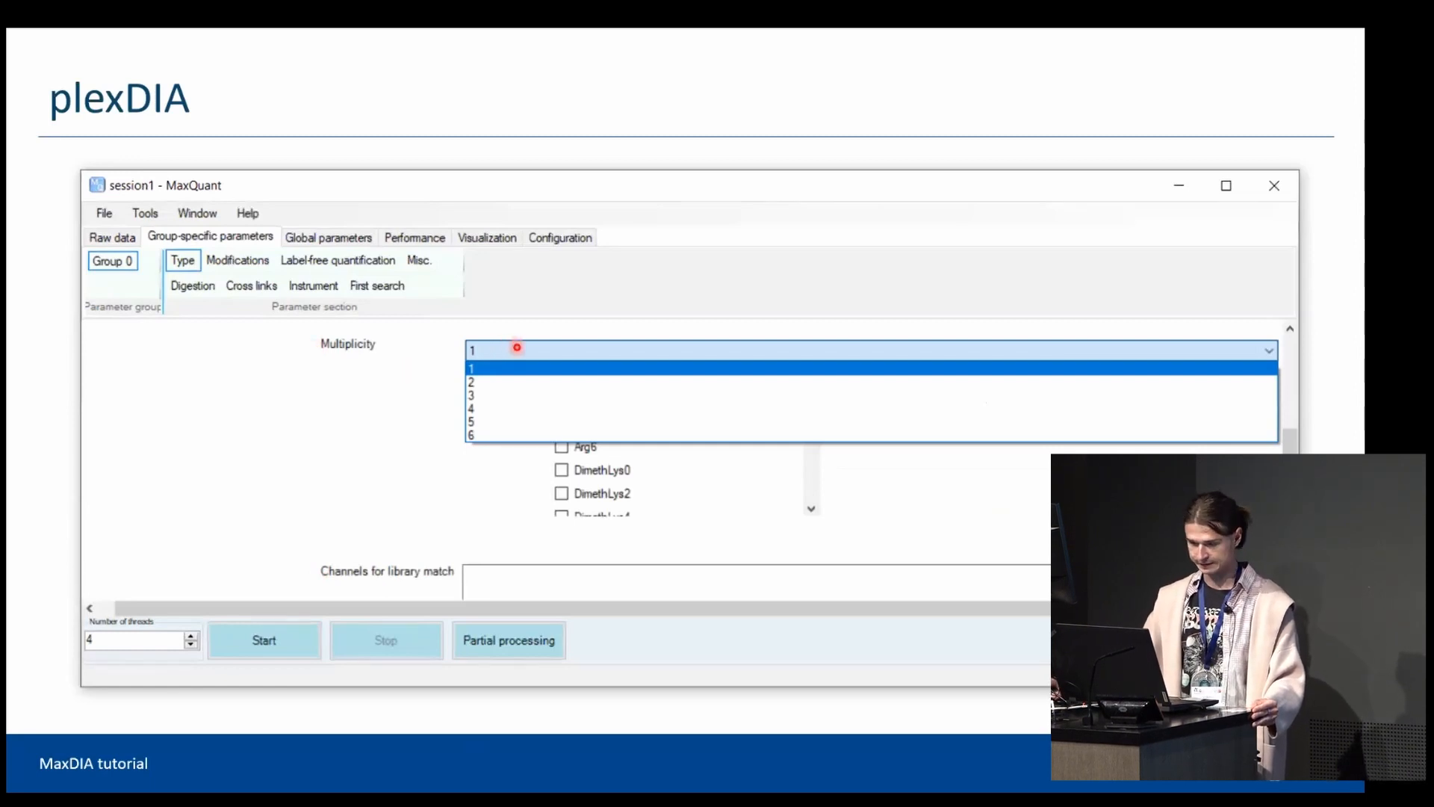
mouse_move(314, 373)
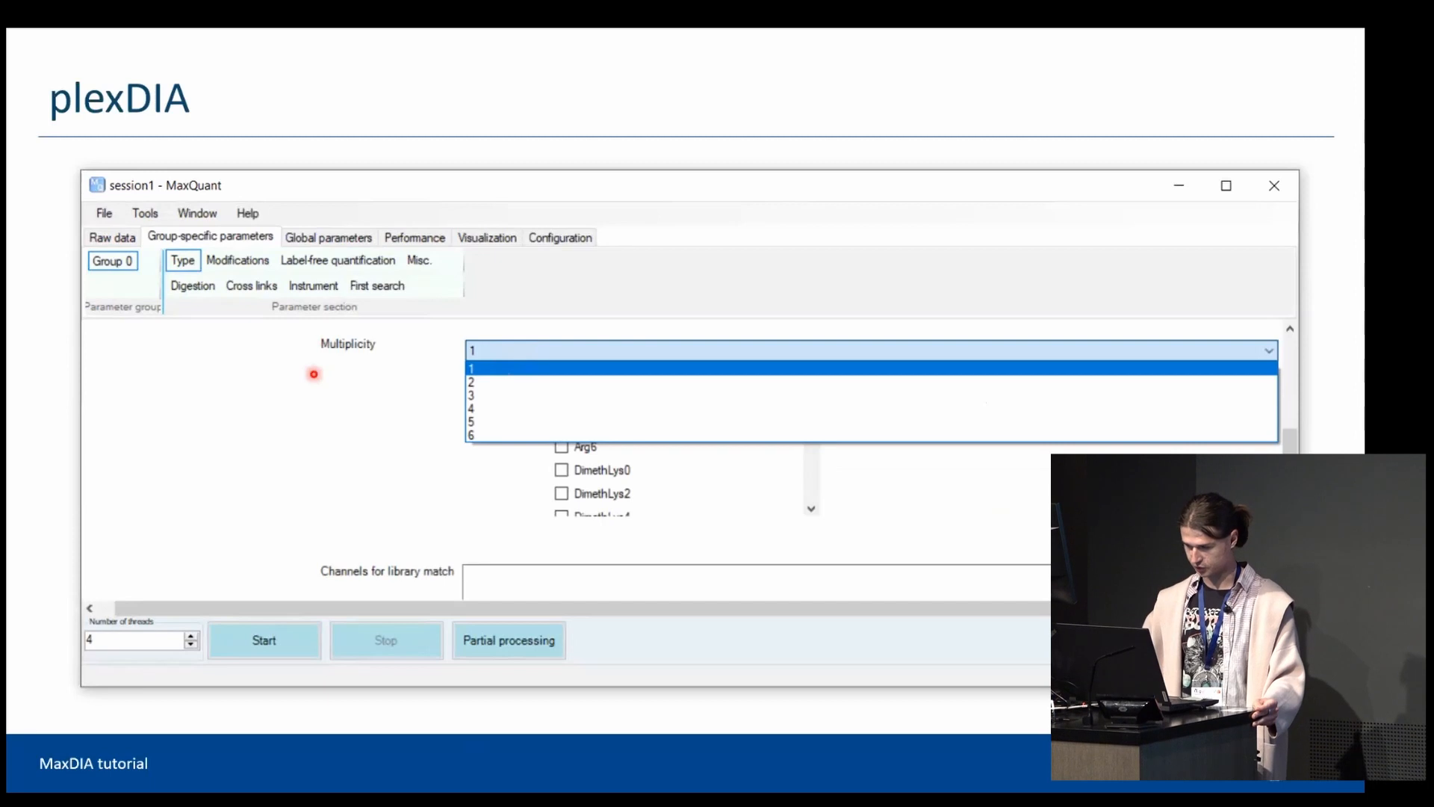
Choose multiplicity 2 with Arg10 as heavy label and max labeled AAs 3.
left_click(471, 381)
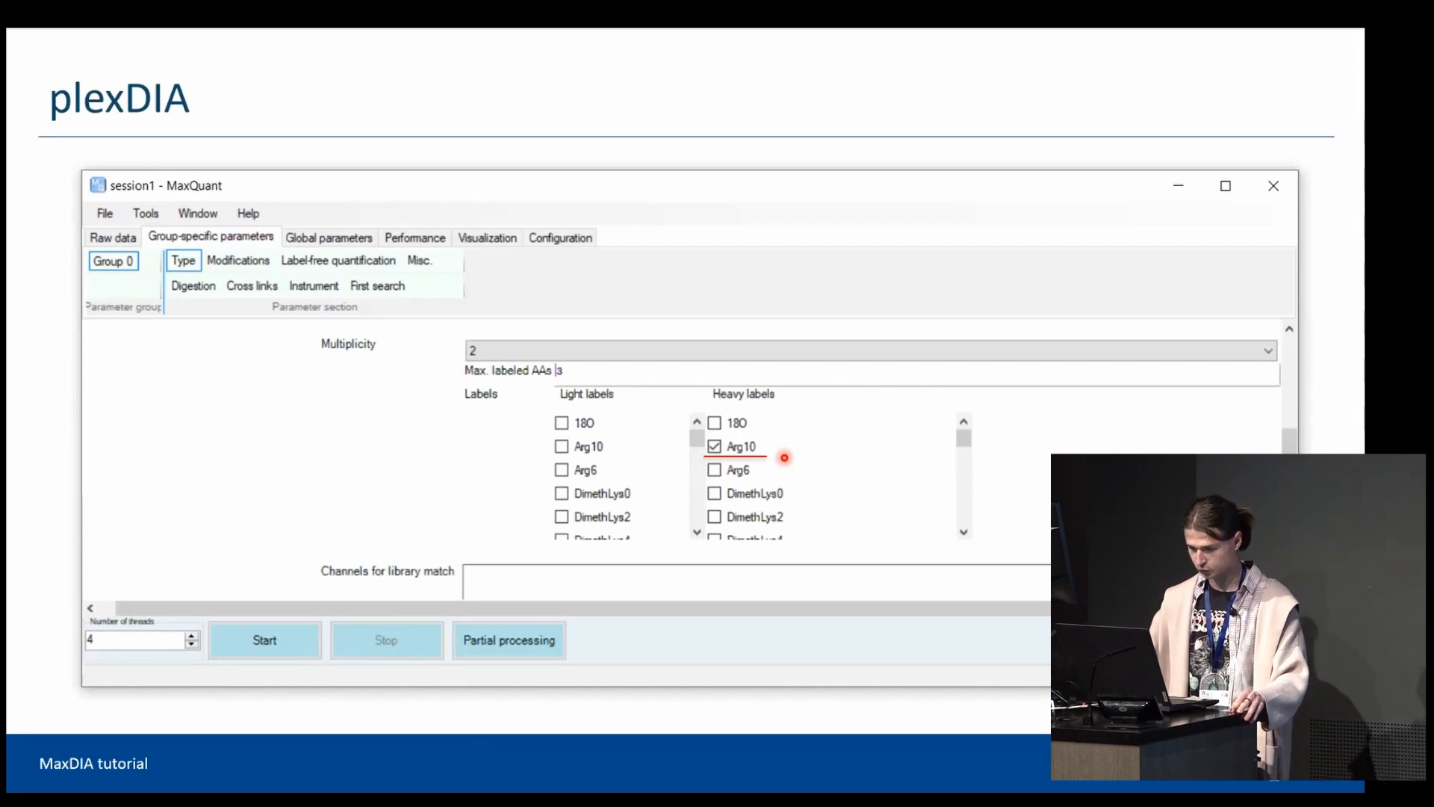
mouse_move(571, 565)
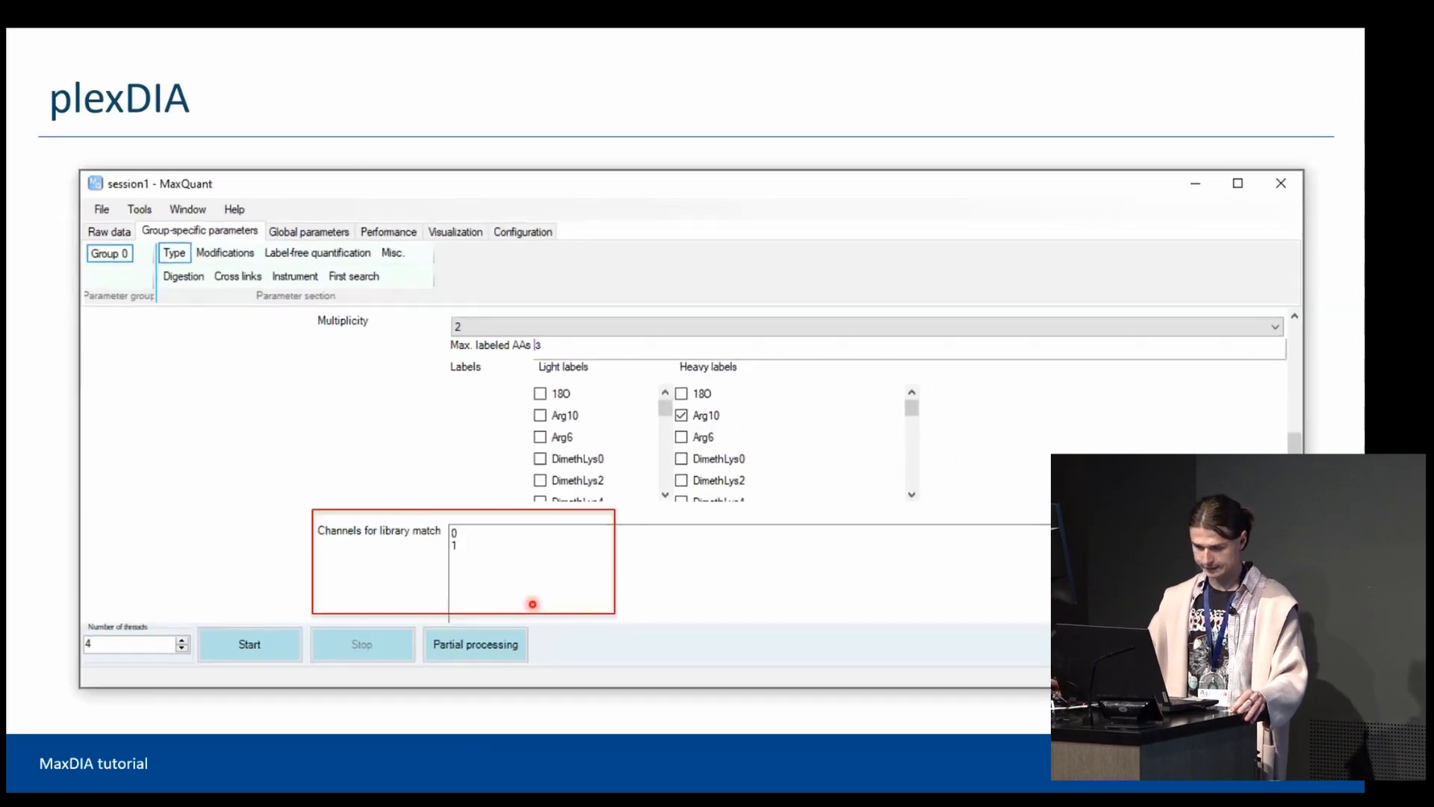
mouse_move(485, 548)
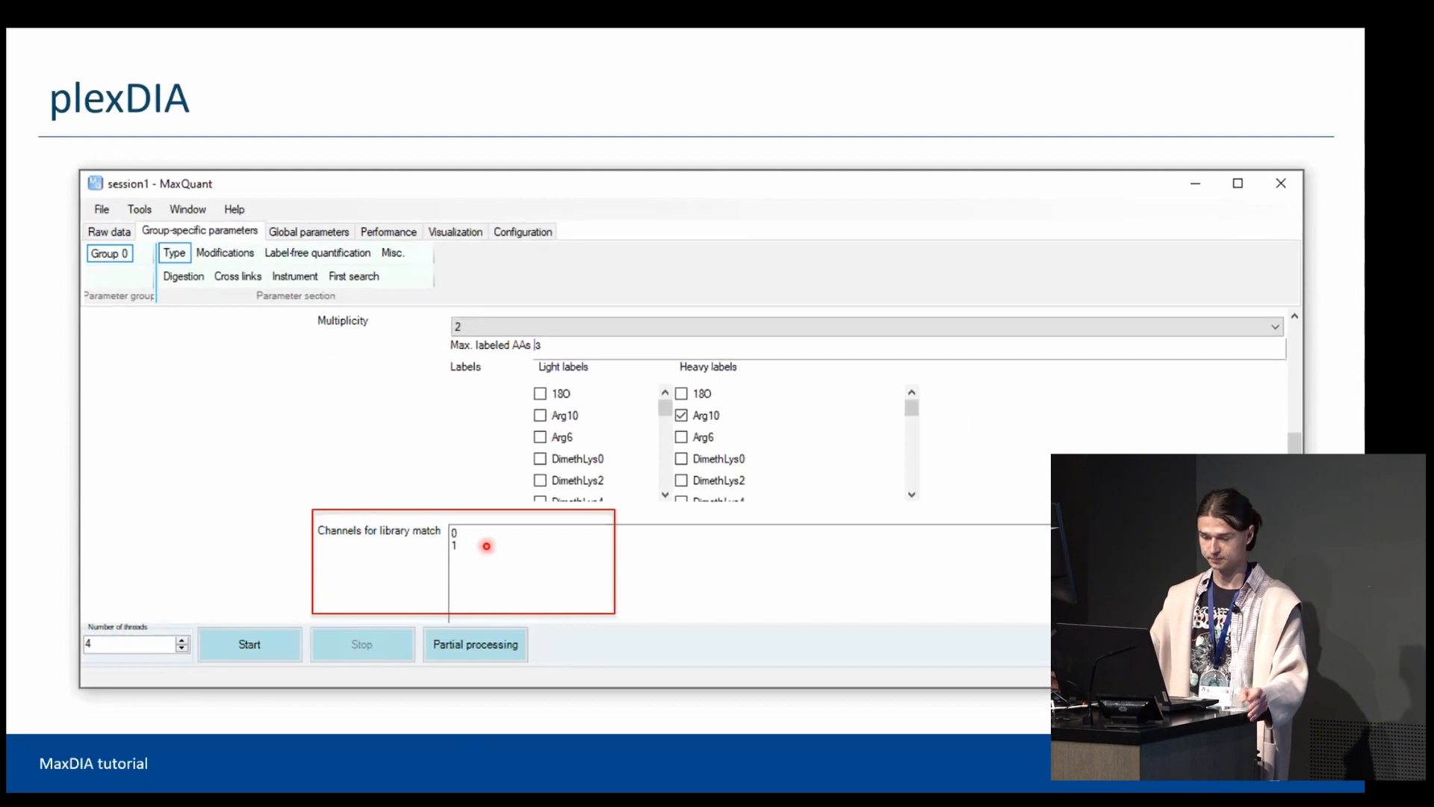
mouse_move(491, 531)
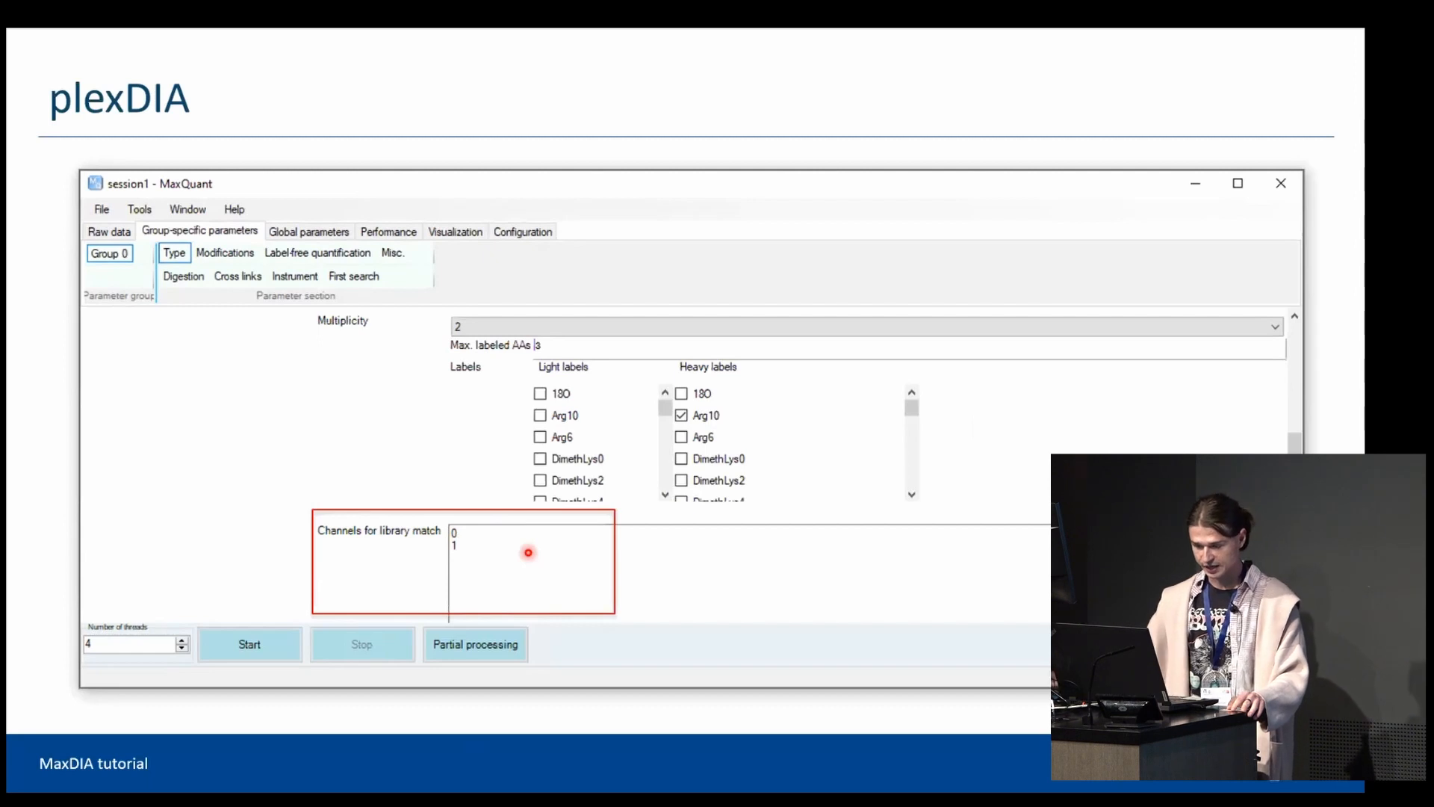
mouse_move(452, 563)
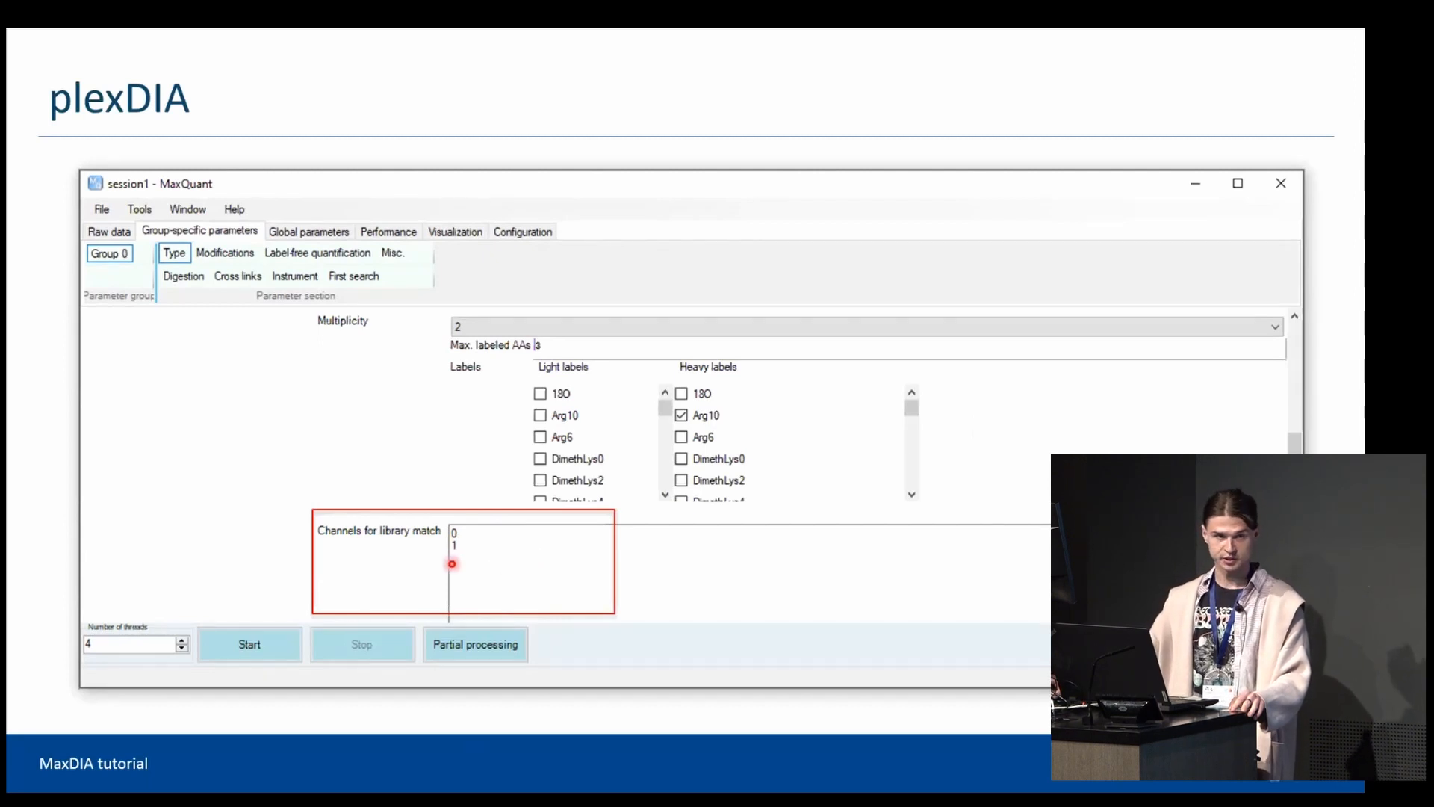
mouse_move(506, 566)
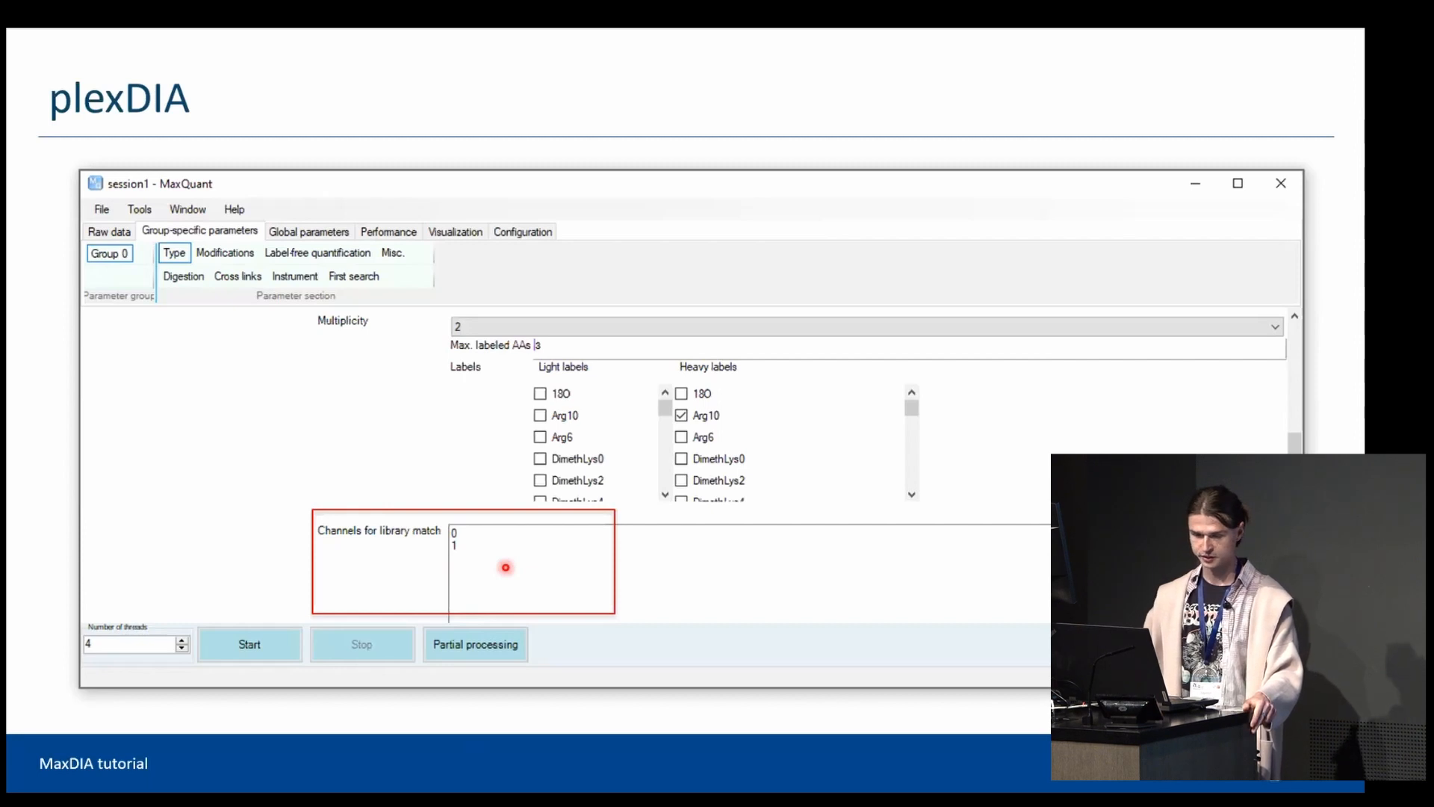
Pick LFQ from the label-free quantification choices for Group 0.
left_click(317, 253)
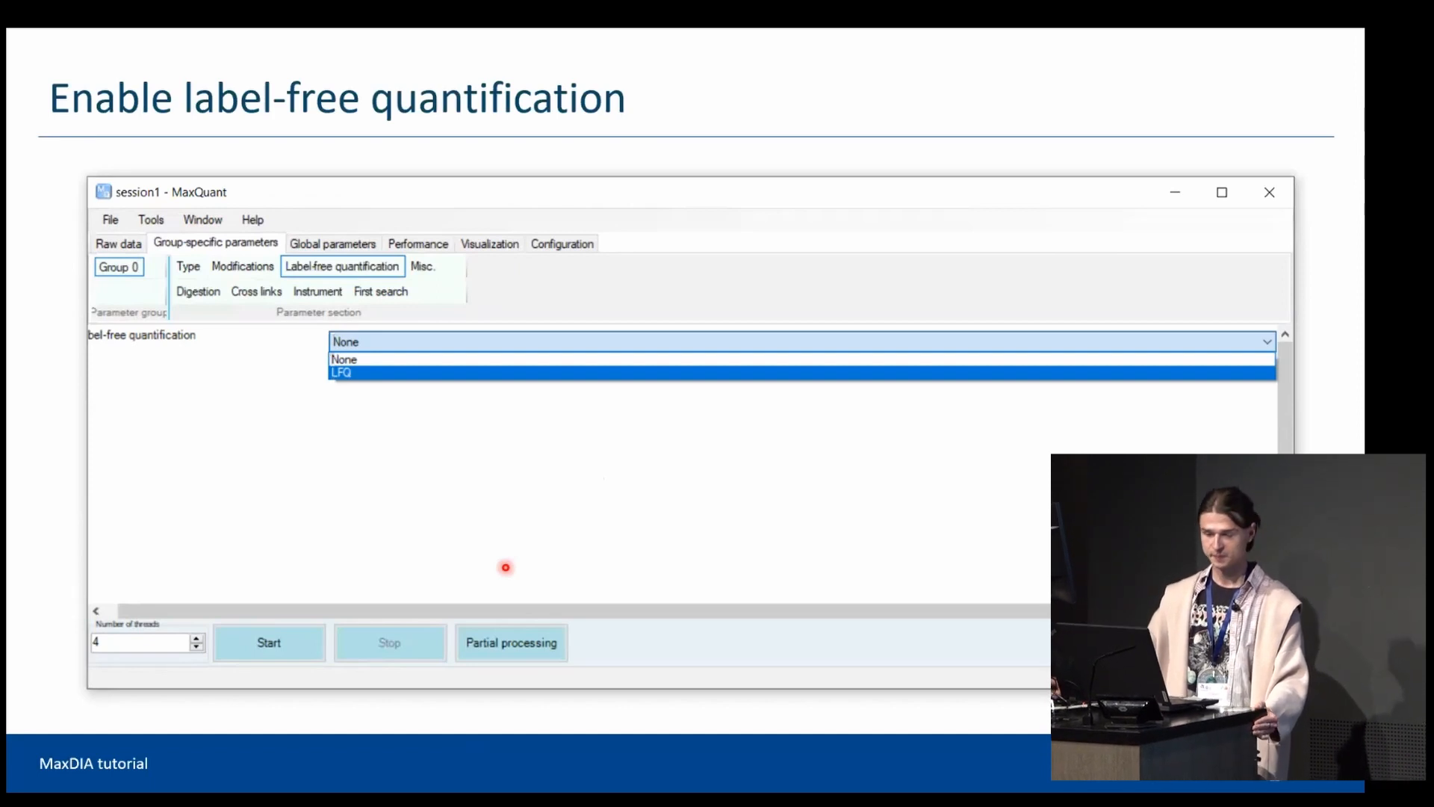
mouse_move(370, 421)
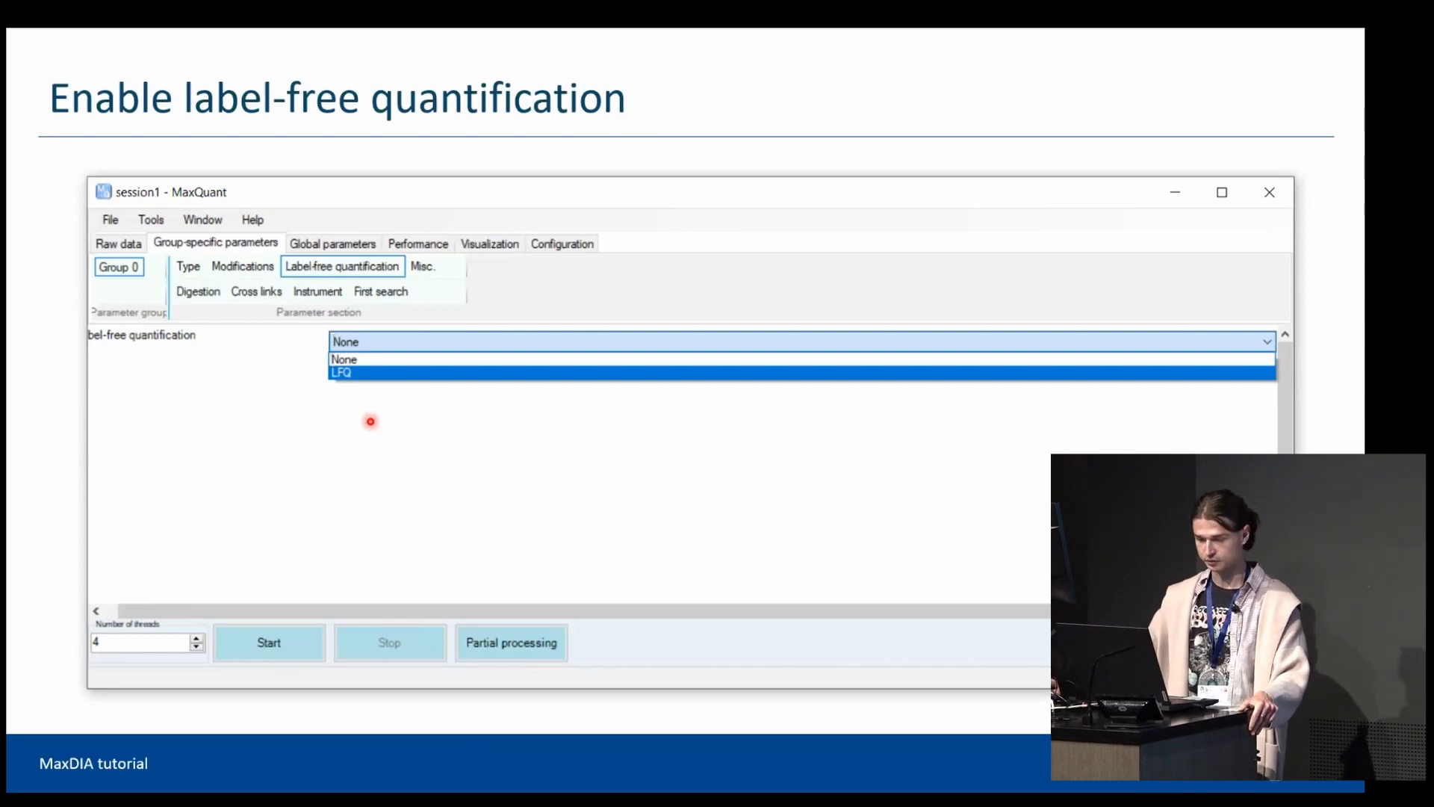
mouse_move(367, 417)
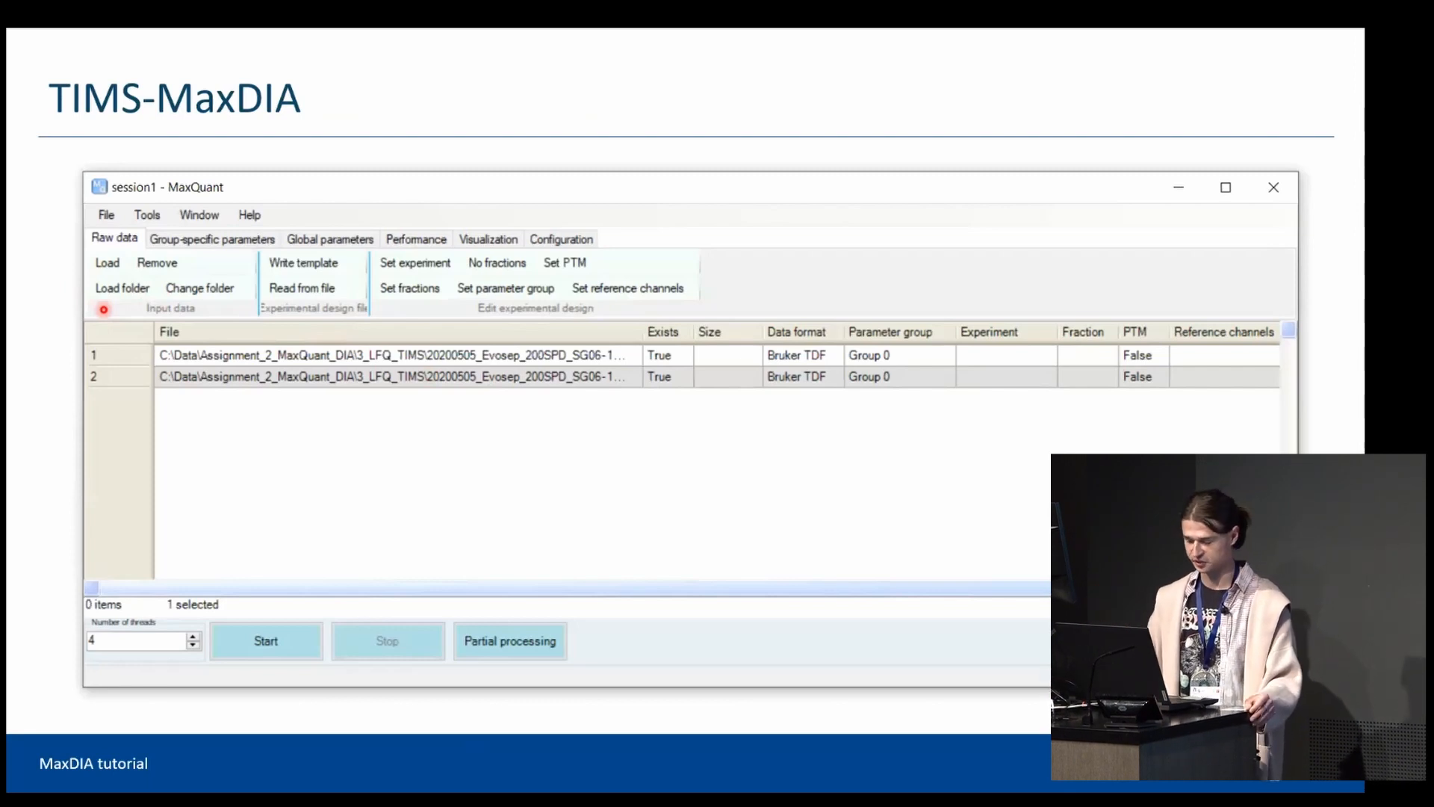
Move through the TIMS-MaxDIA library setup slides to the Discovery mode slide.
left_click(213, 238)
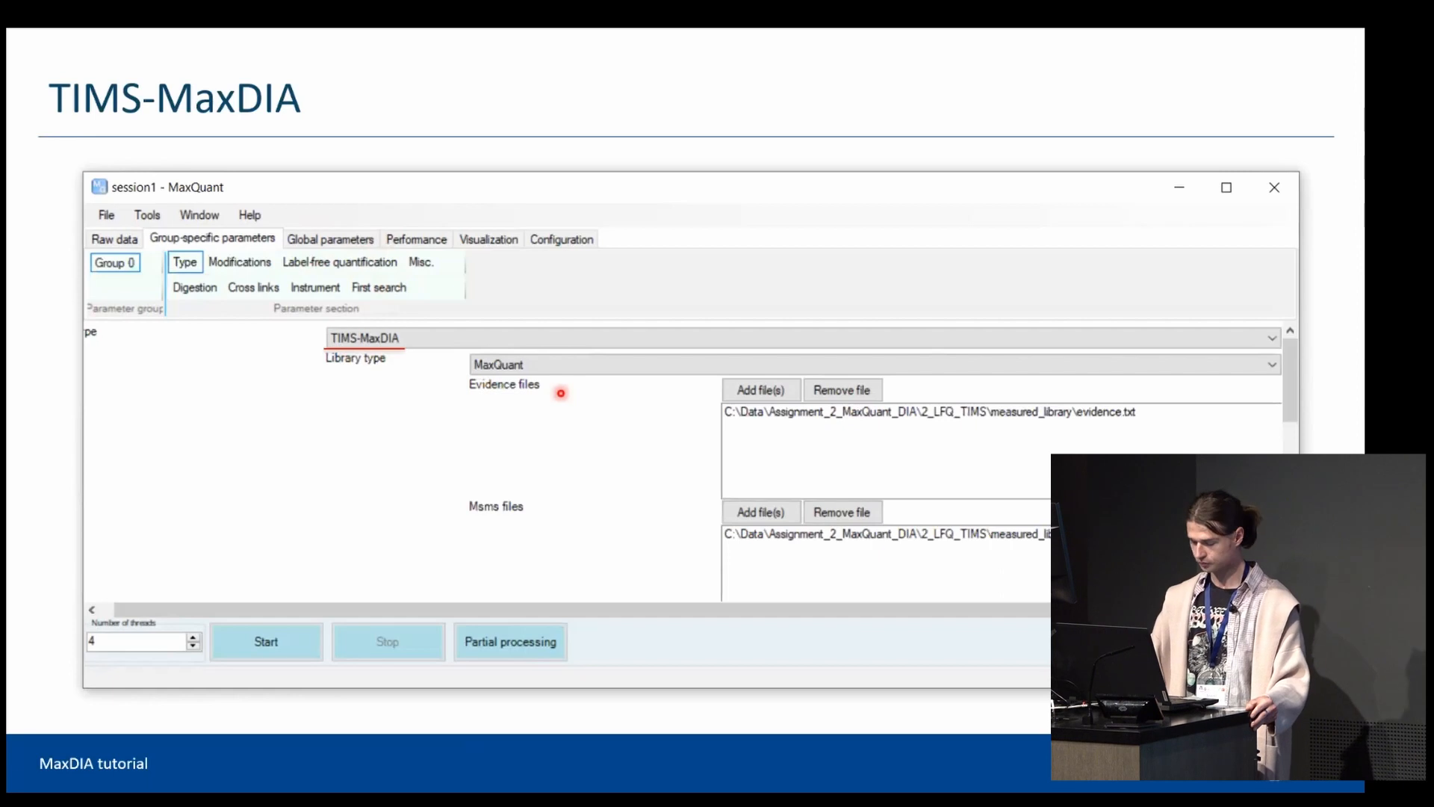
key("right")
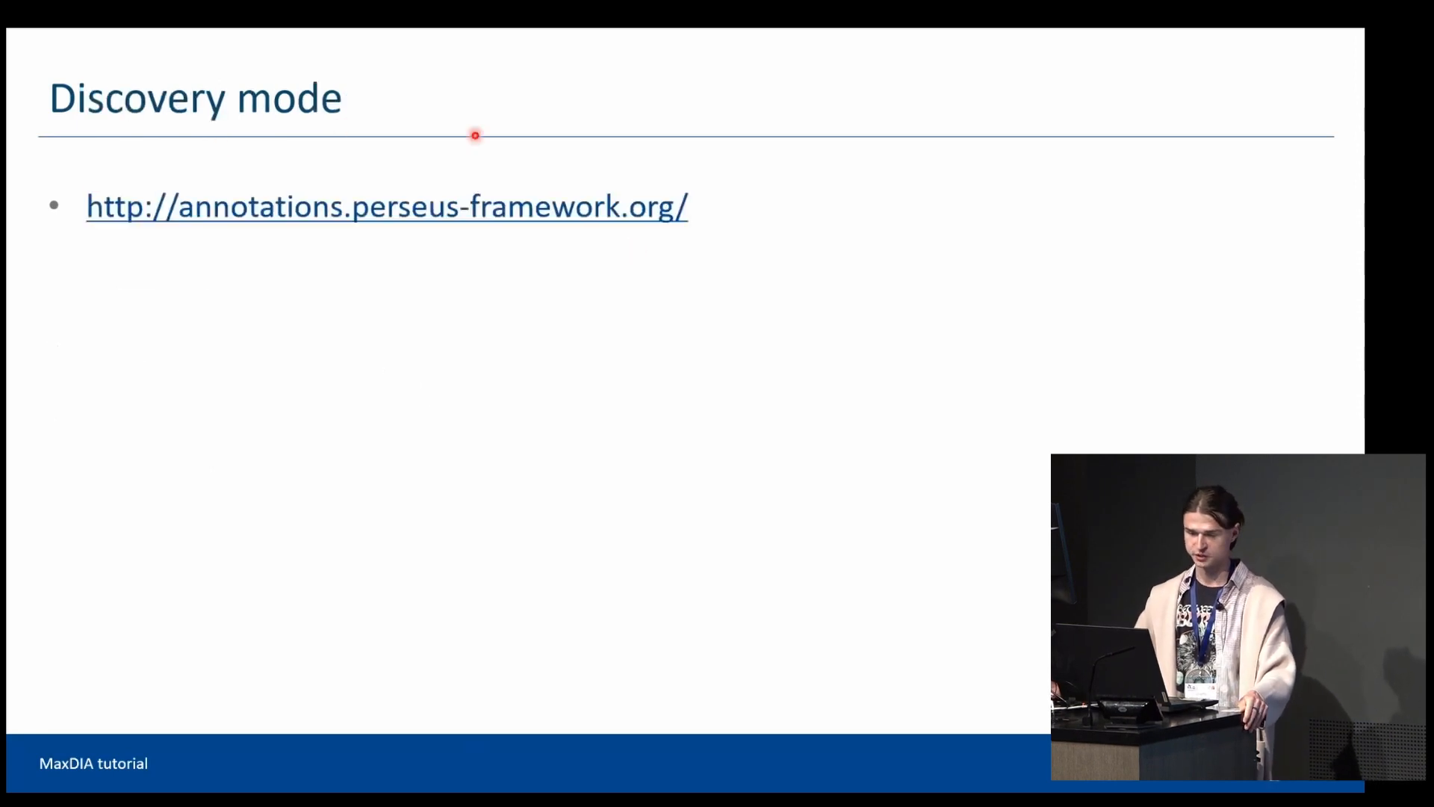
mouse_move(512, 230)
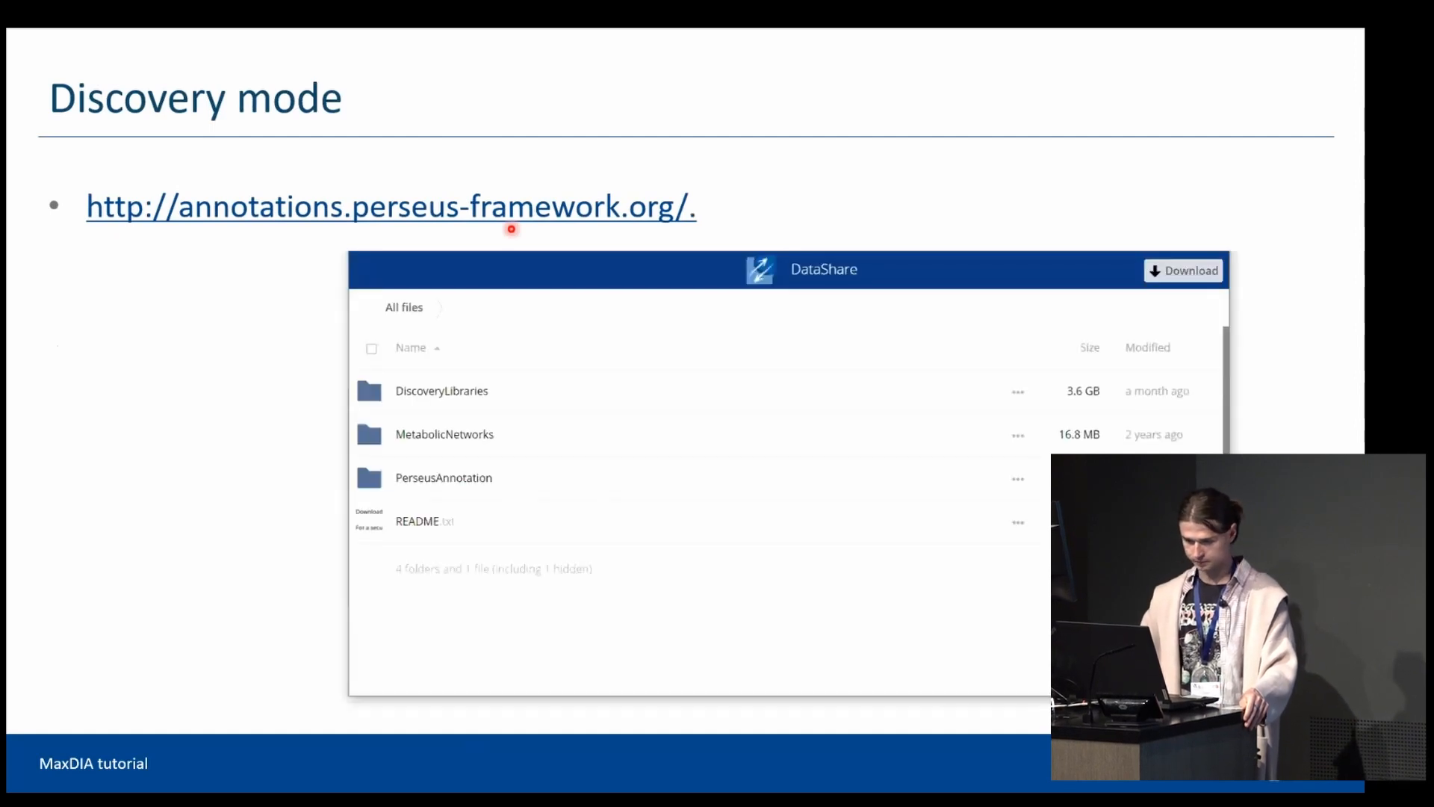
mouse_move(560, 376)
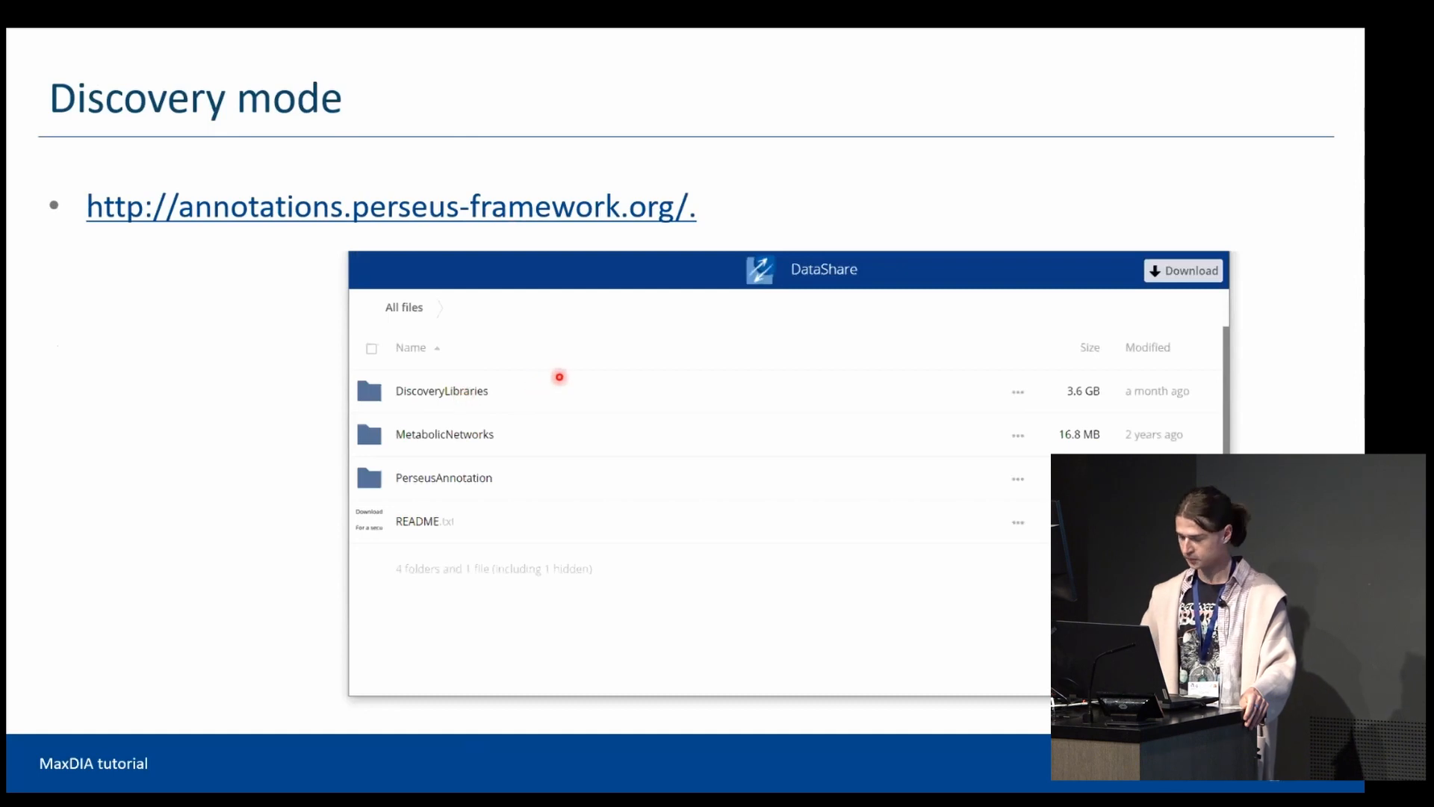
Open DiscoveryLibraries, showing species archives like arabidopsis_thaliana and bos_taurus zips.
double_click(442, 390)
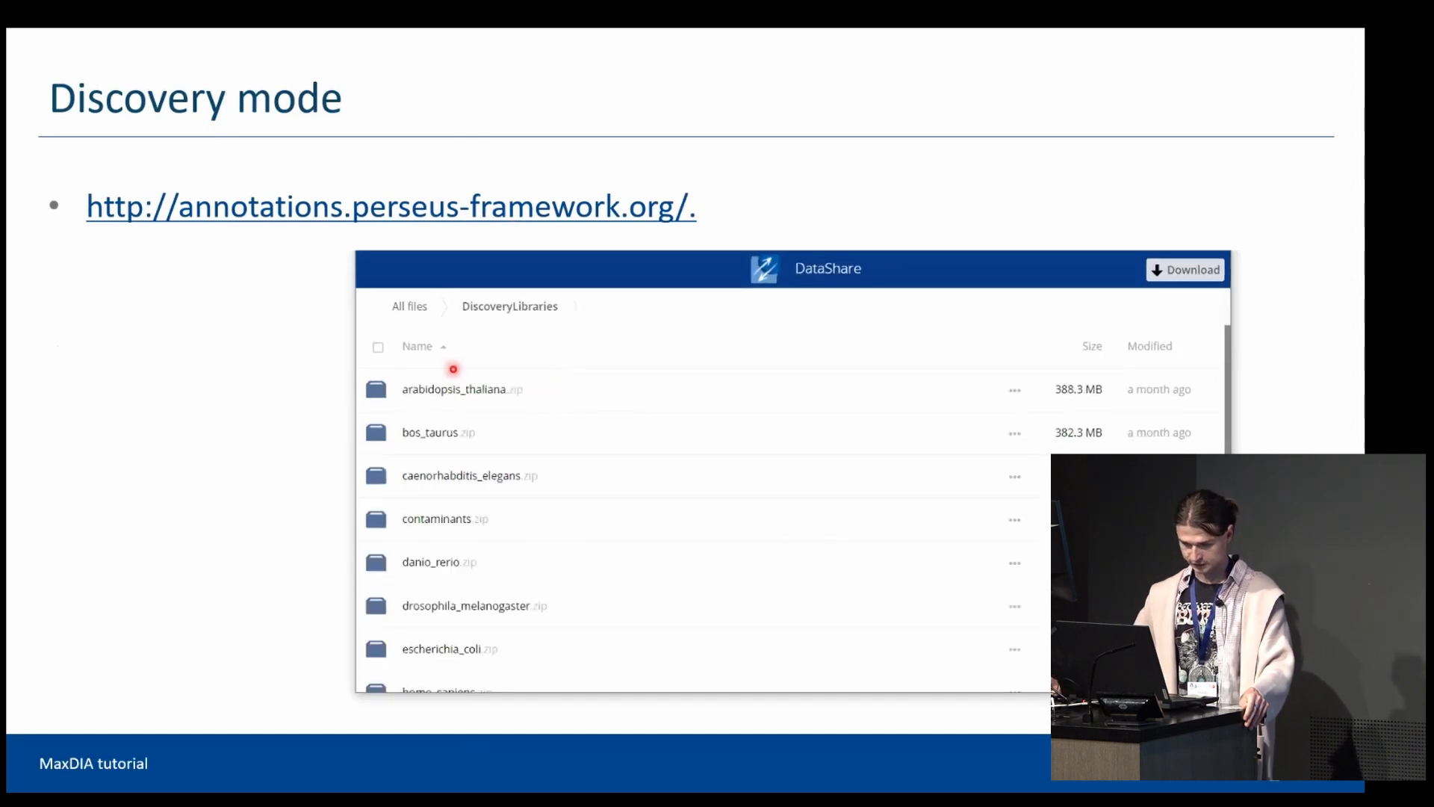
mouse_move(313, 466)
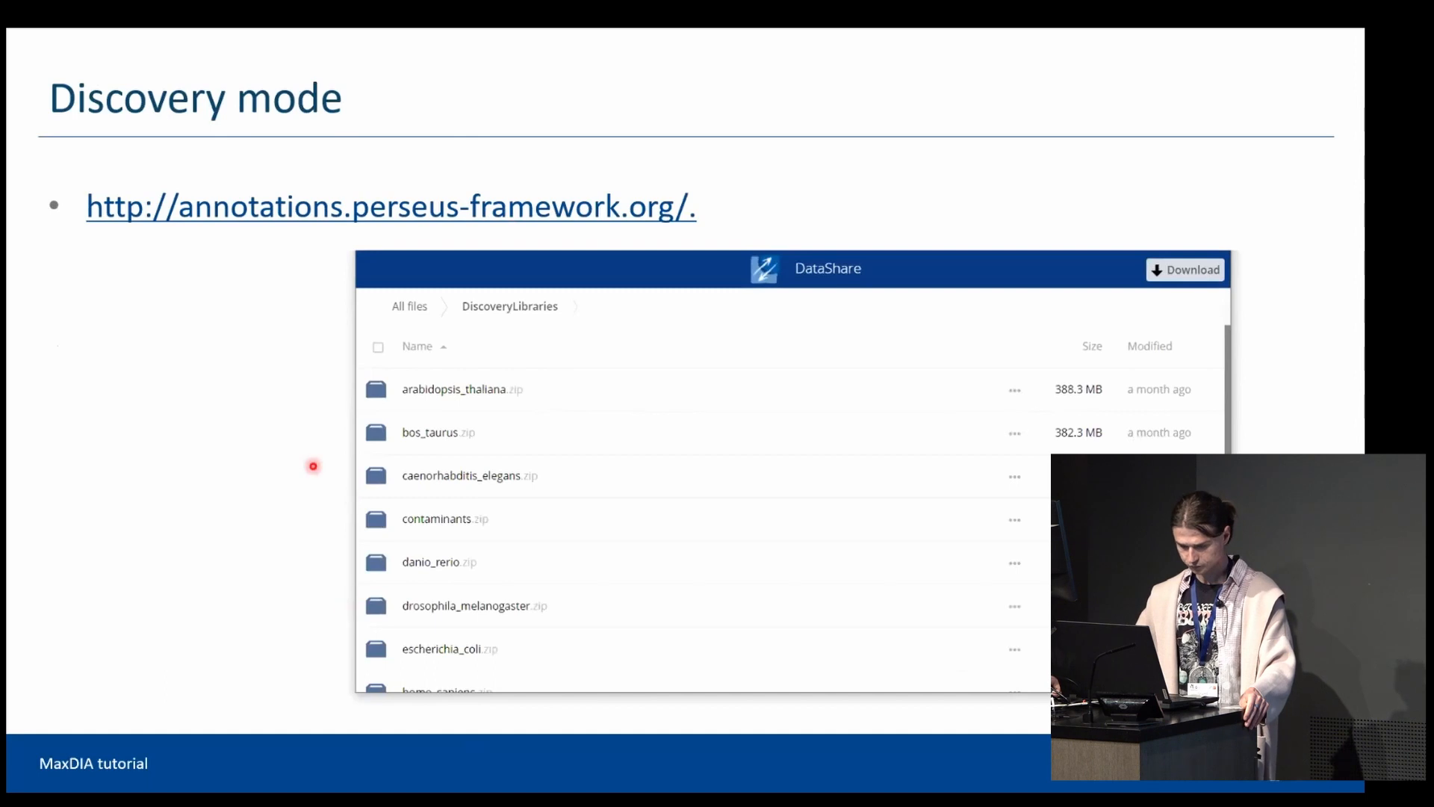
mouse_move(549, 415)
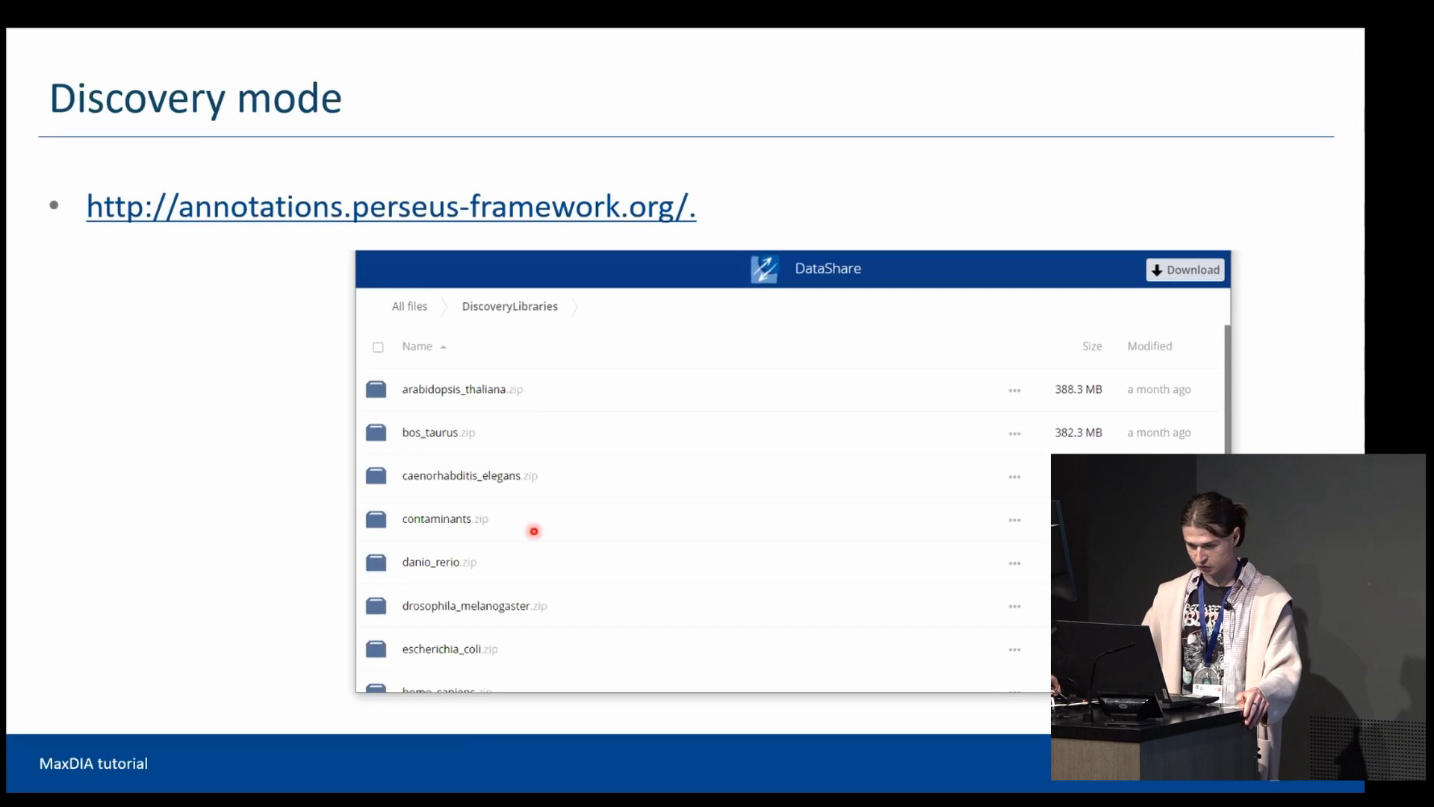
mouse_move(391, 502)
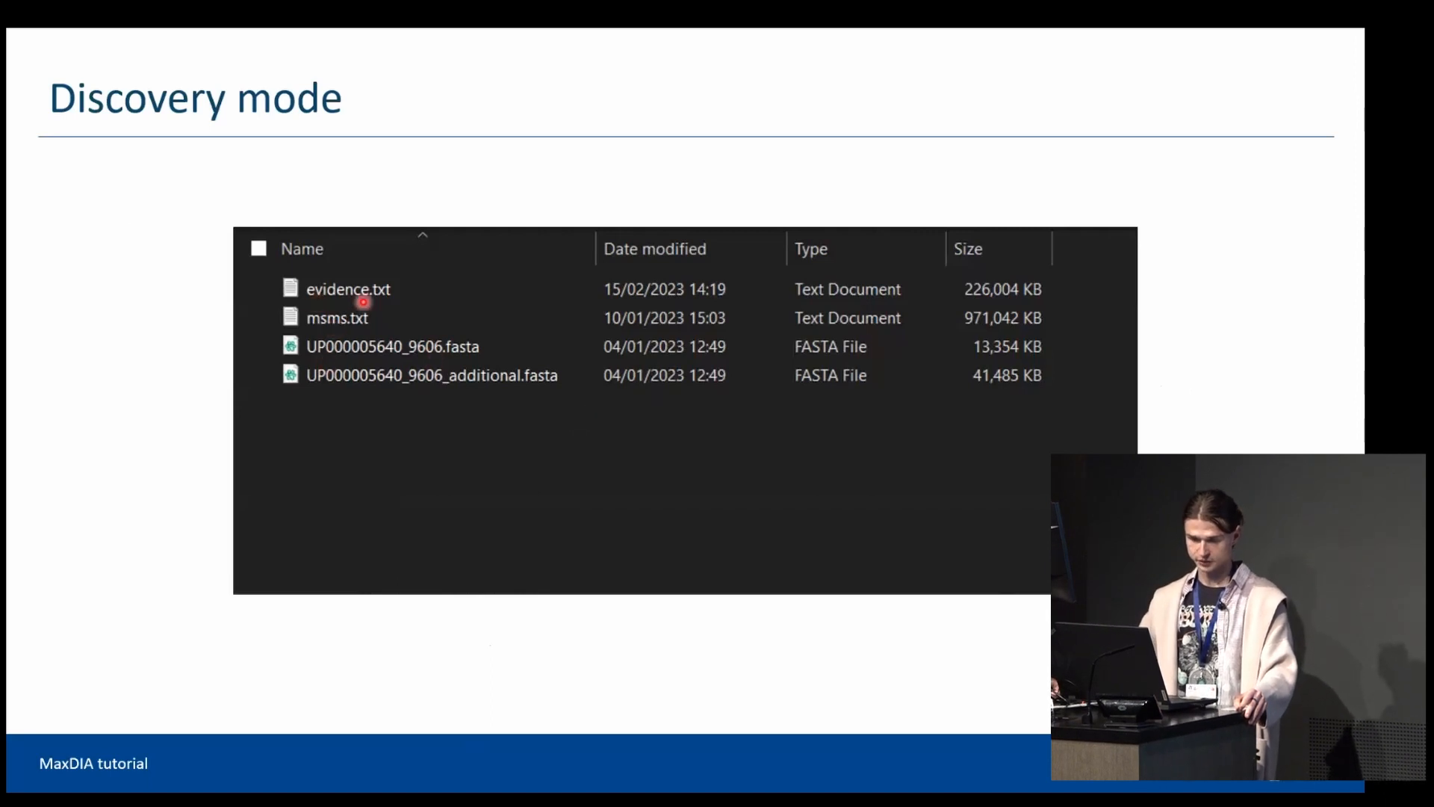
mouse_move(245, 291)
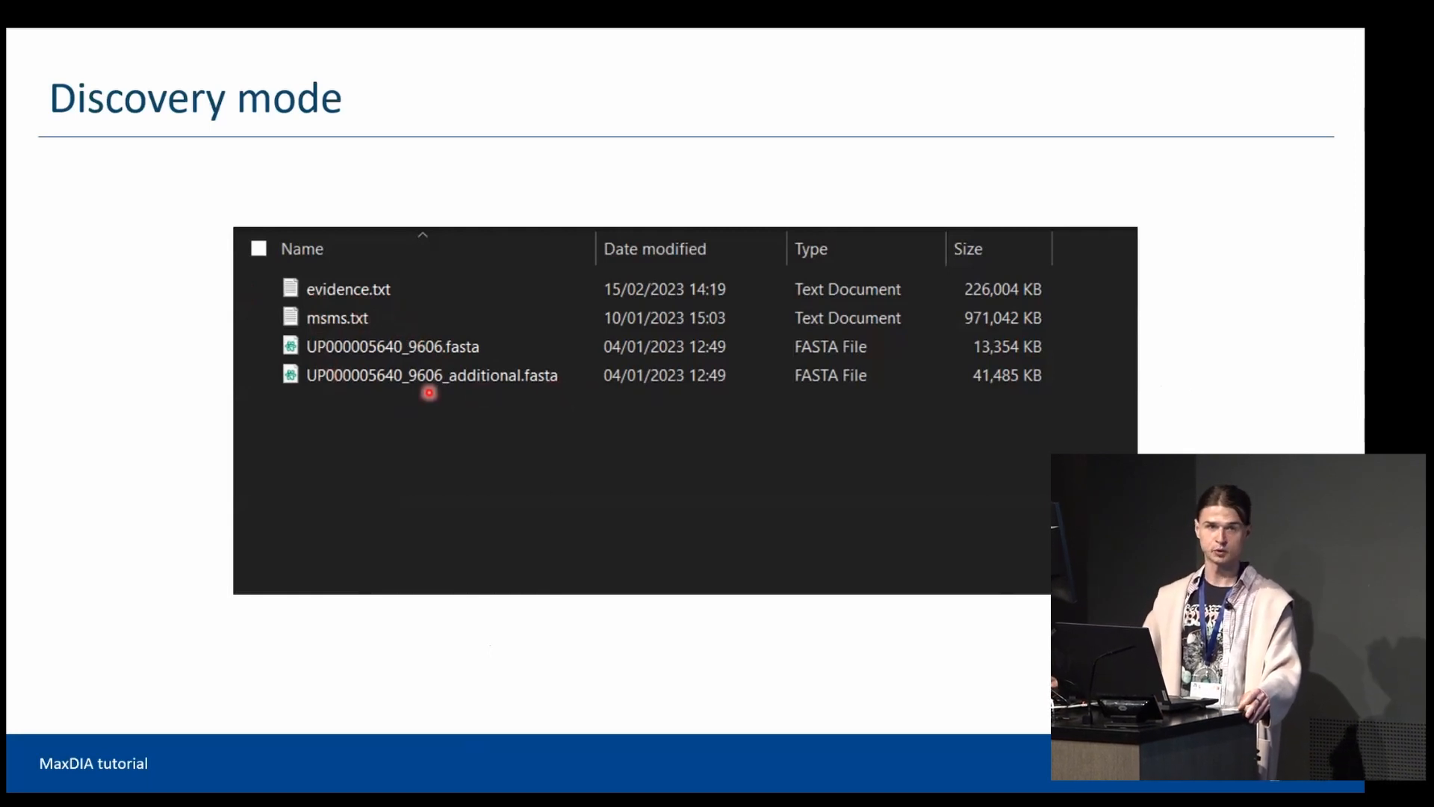
mouse_move(524, 279)
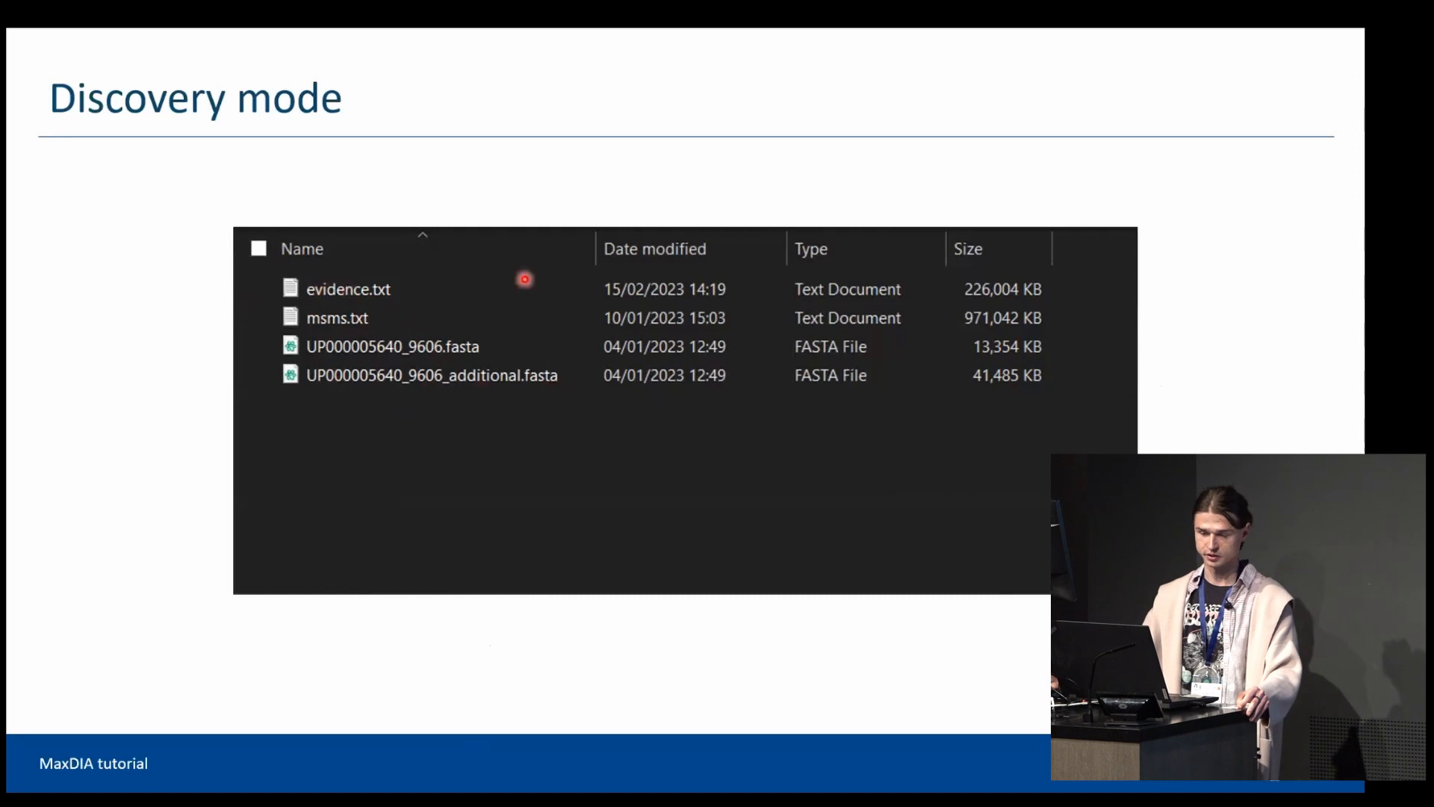
mouse_move(539, 344)
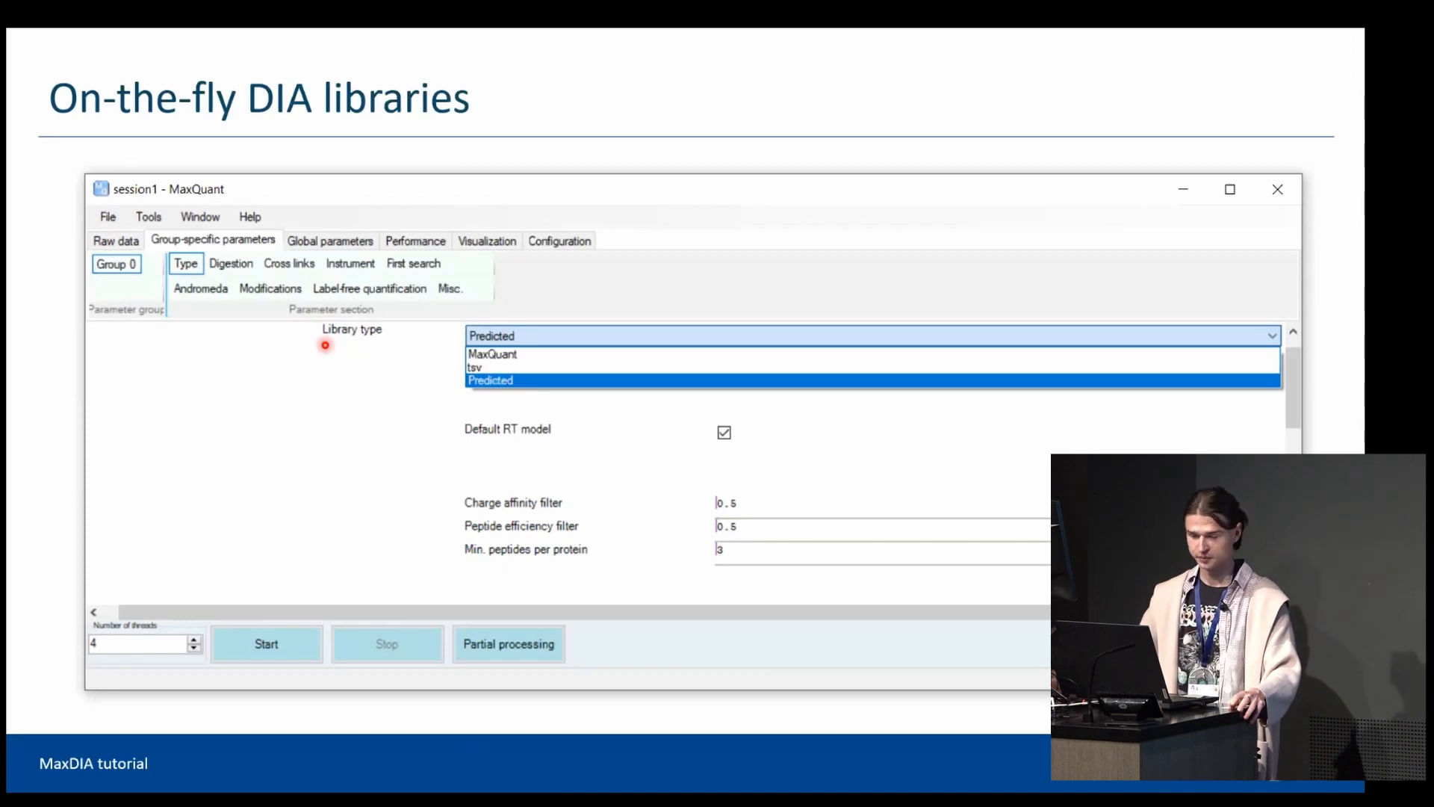
mouse_move(387, 339)
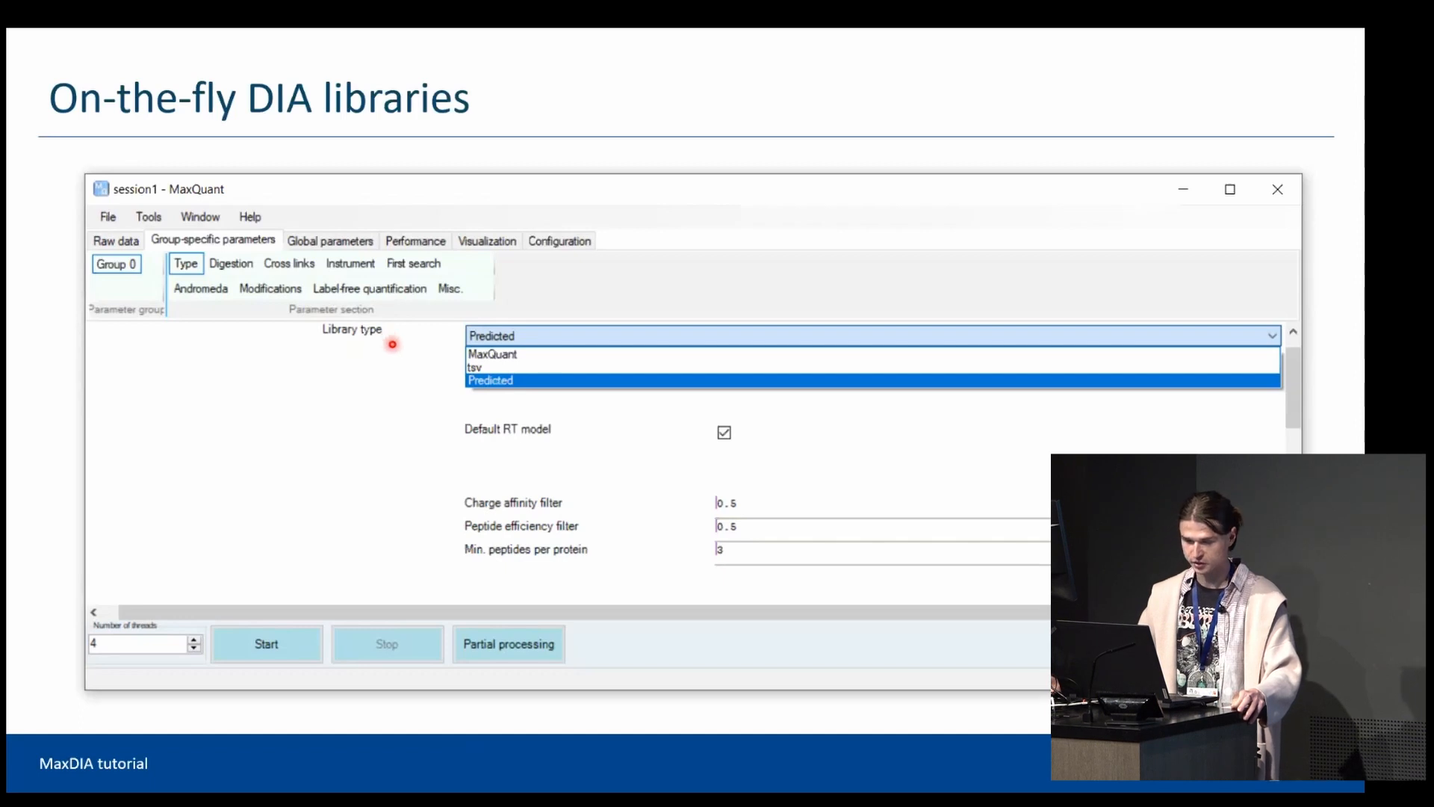
mouse_move(300, 334)
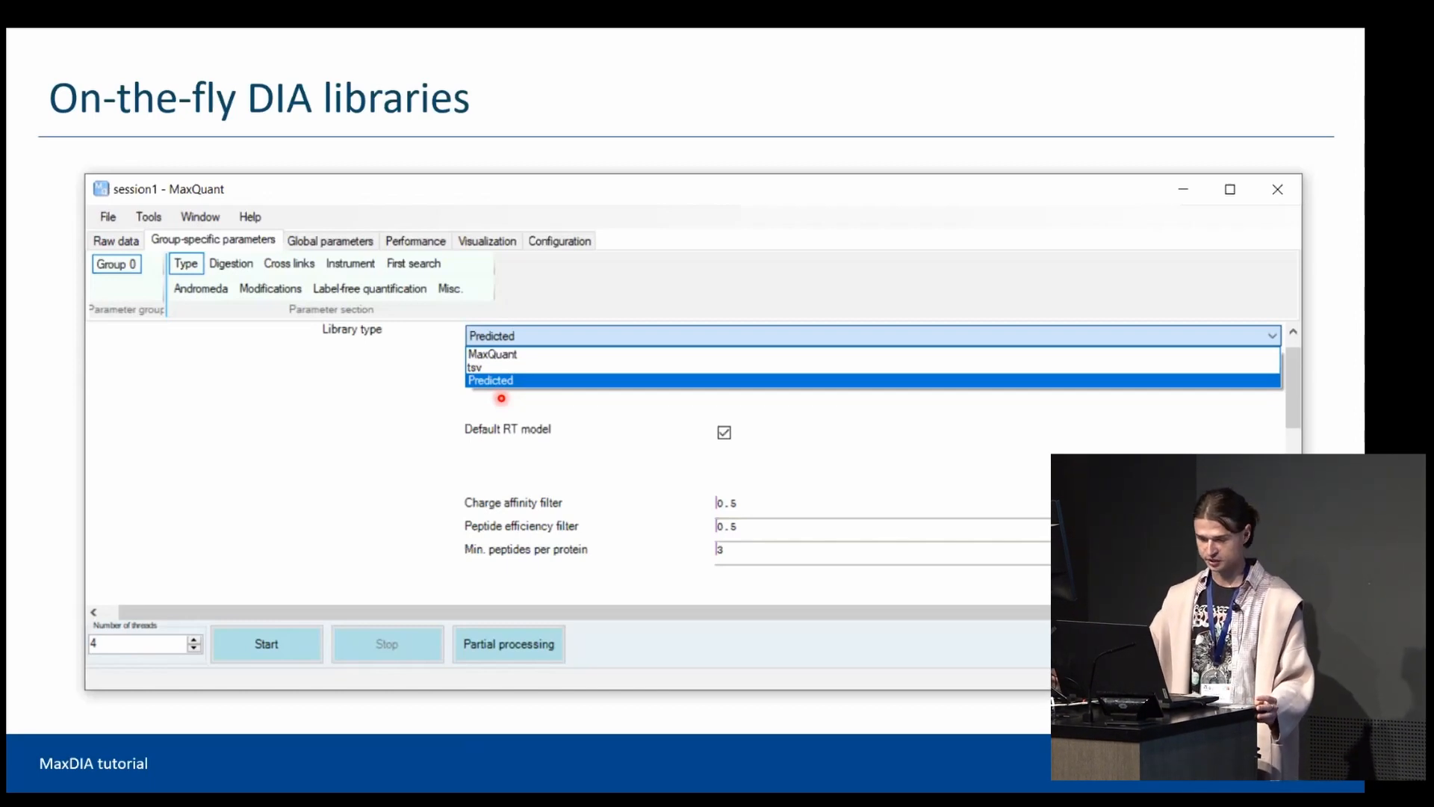
mouse_move(540, 394)
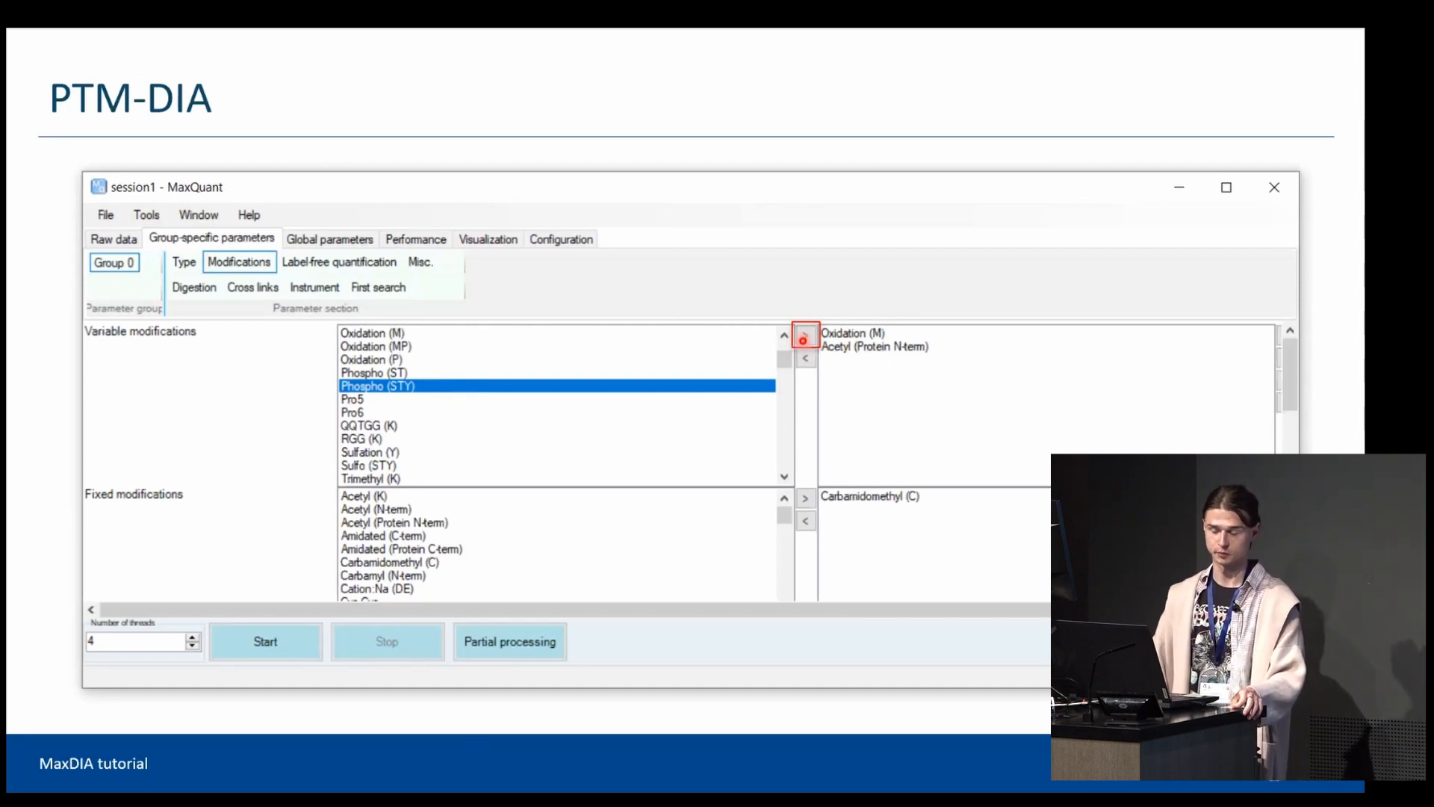
Add Phospho (STY) to the variable modifications, then return to the discovery library listing.
left_click(804, 336)
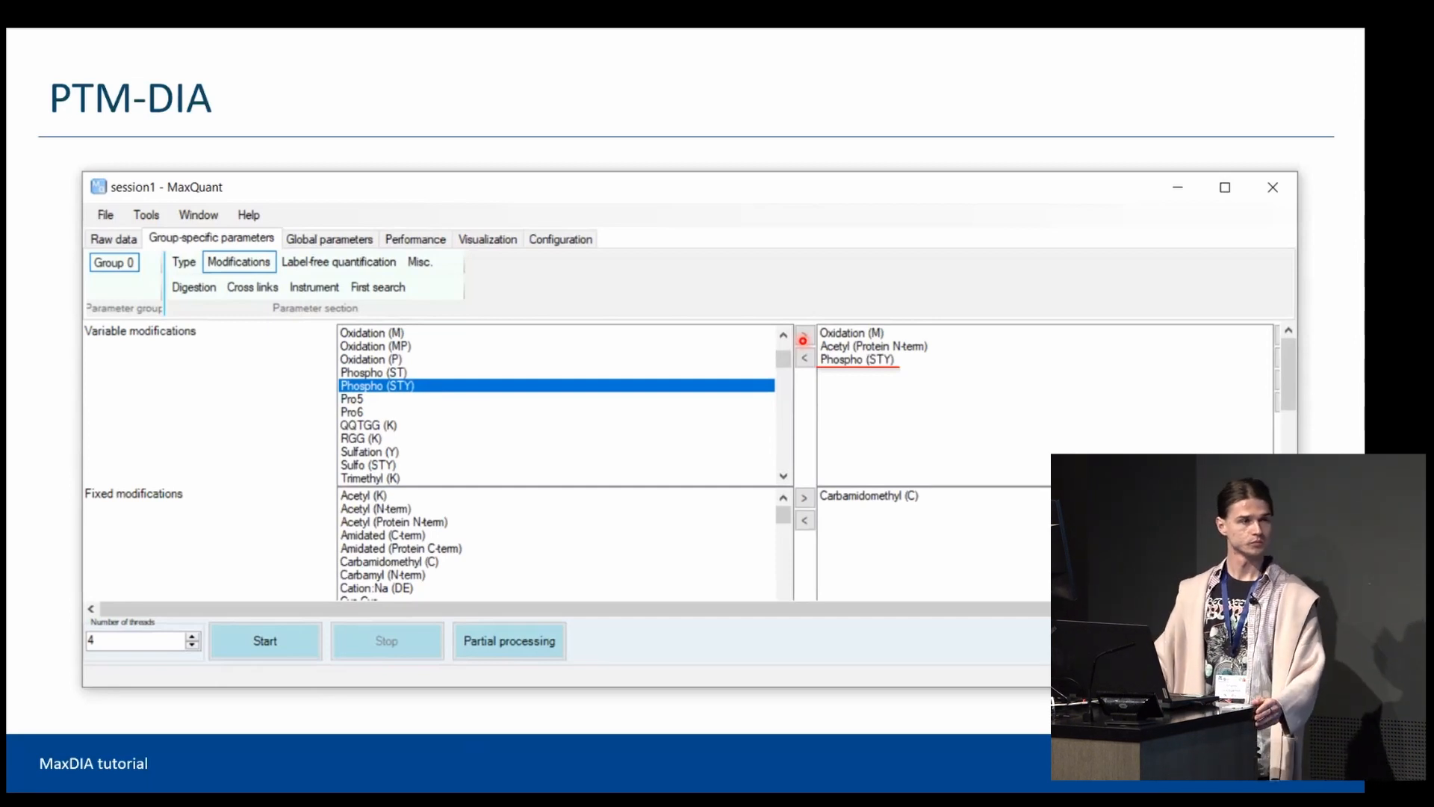
key("Right")
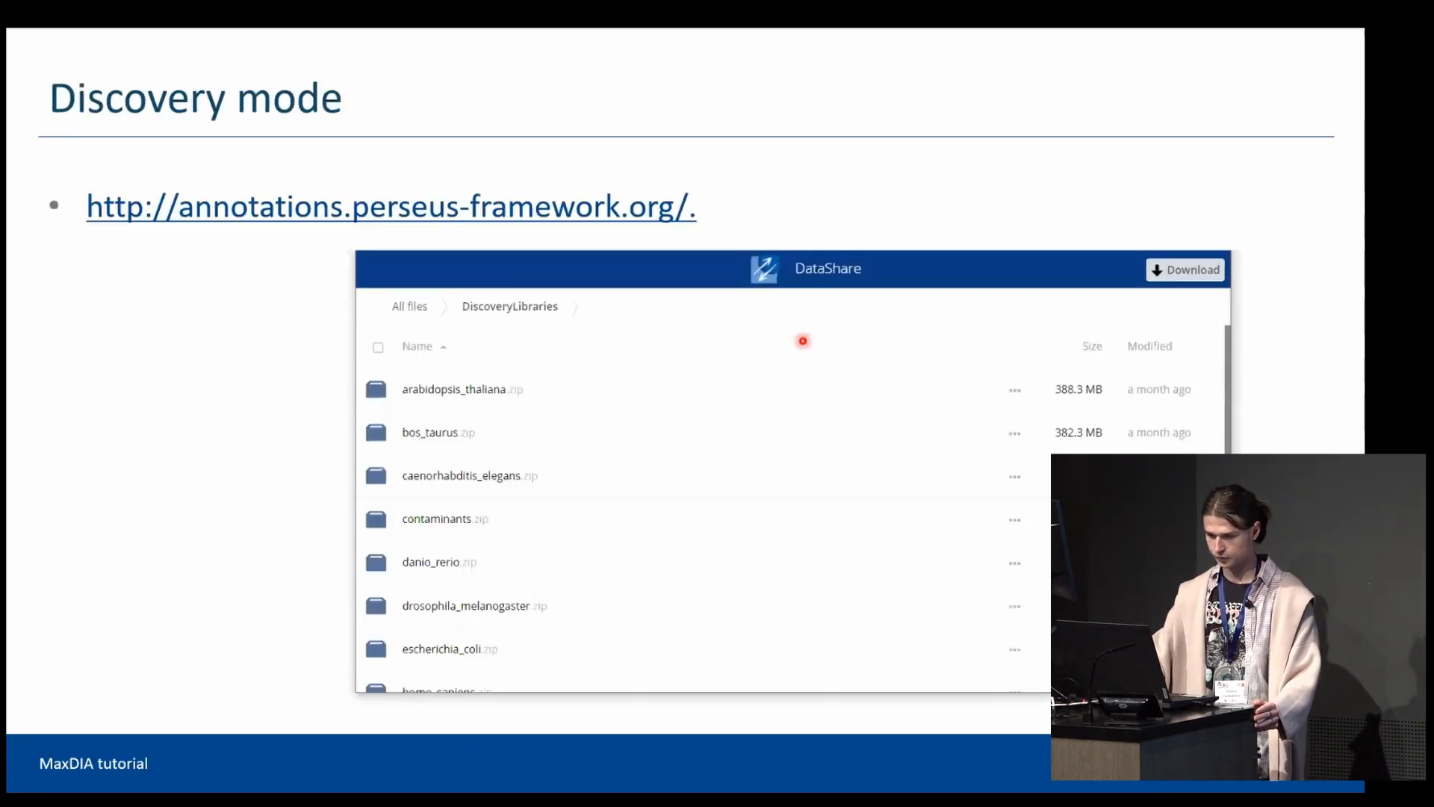